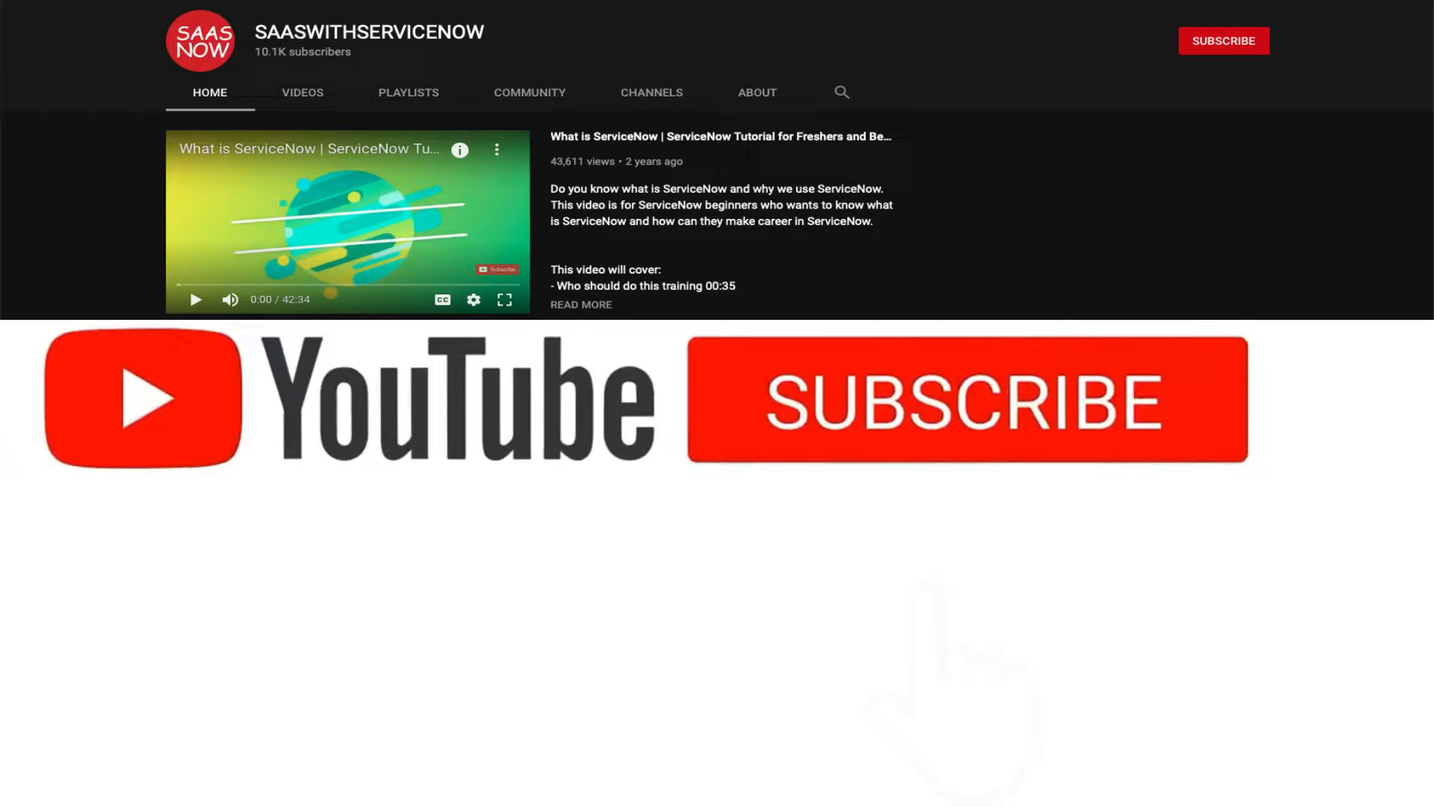
# - Finish the channel intro and land on the ServiceNow System Administration home page
pyautogui.click(967, 400)
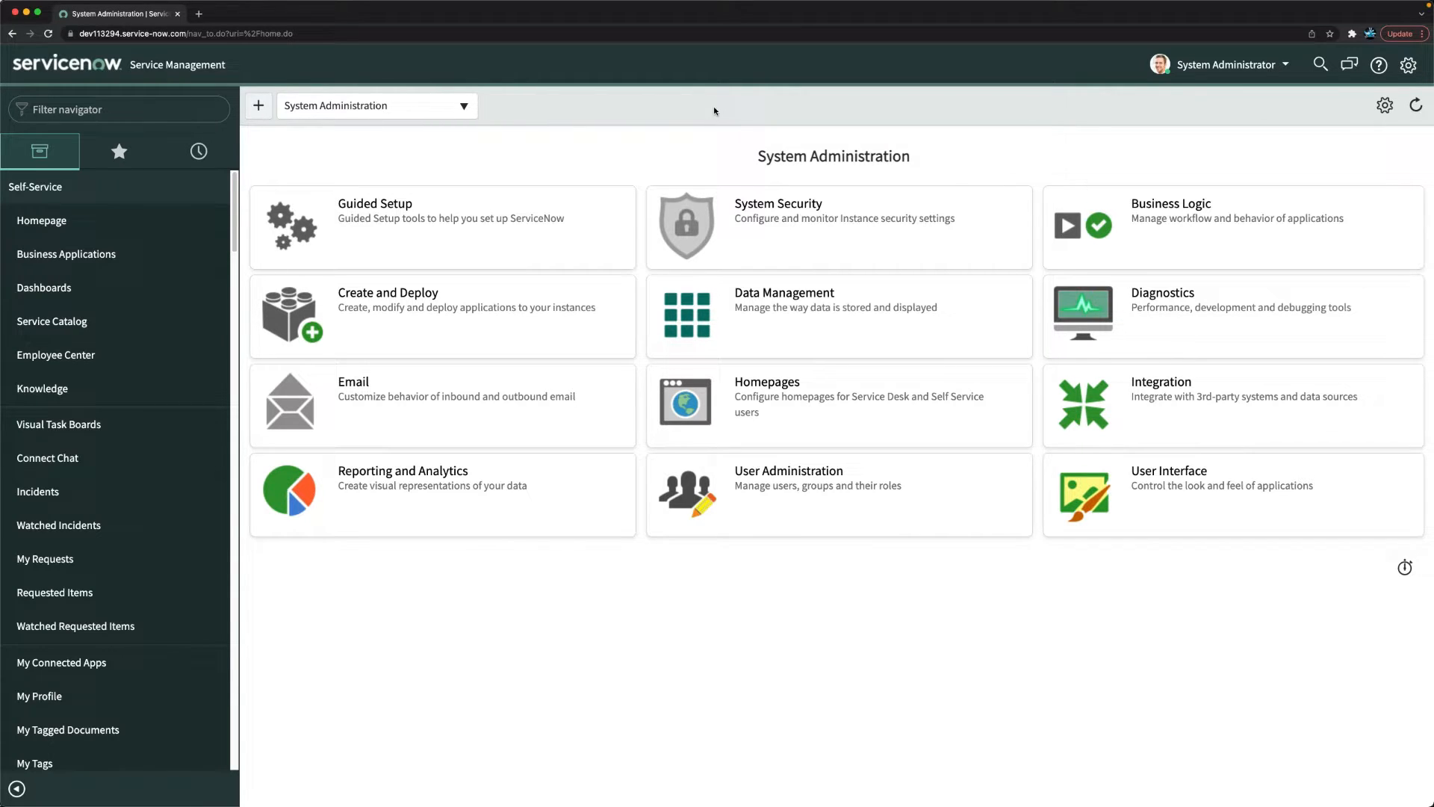
# - Filter the navigator for 'assignment' and open the System Policy Assignment Rules list (17 rules)
pyautogui.click(120, 109)
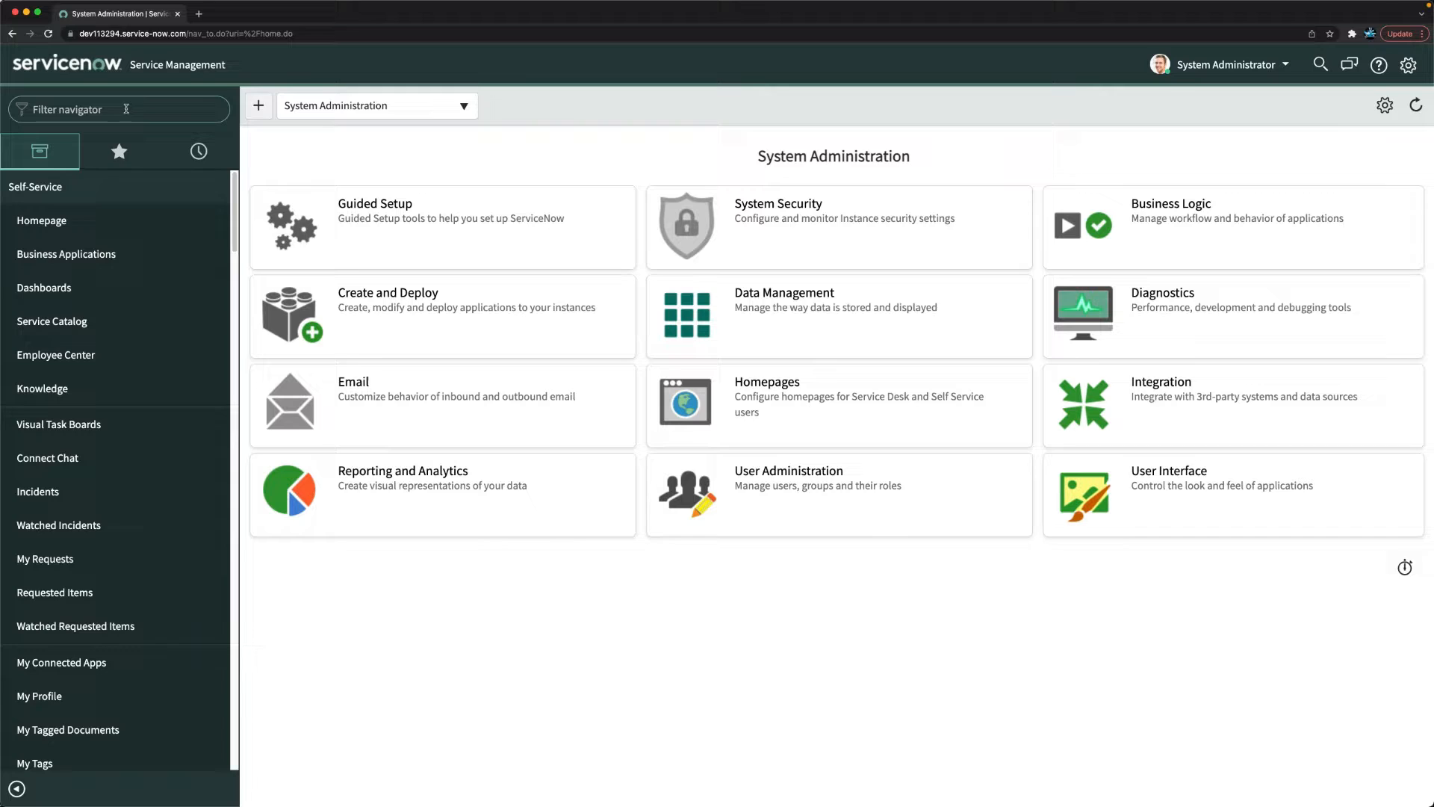
pyautogui.write('assignment')
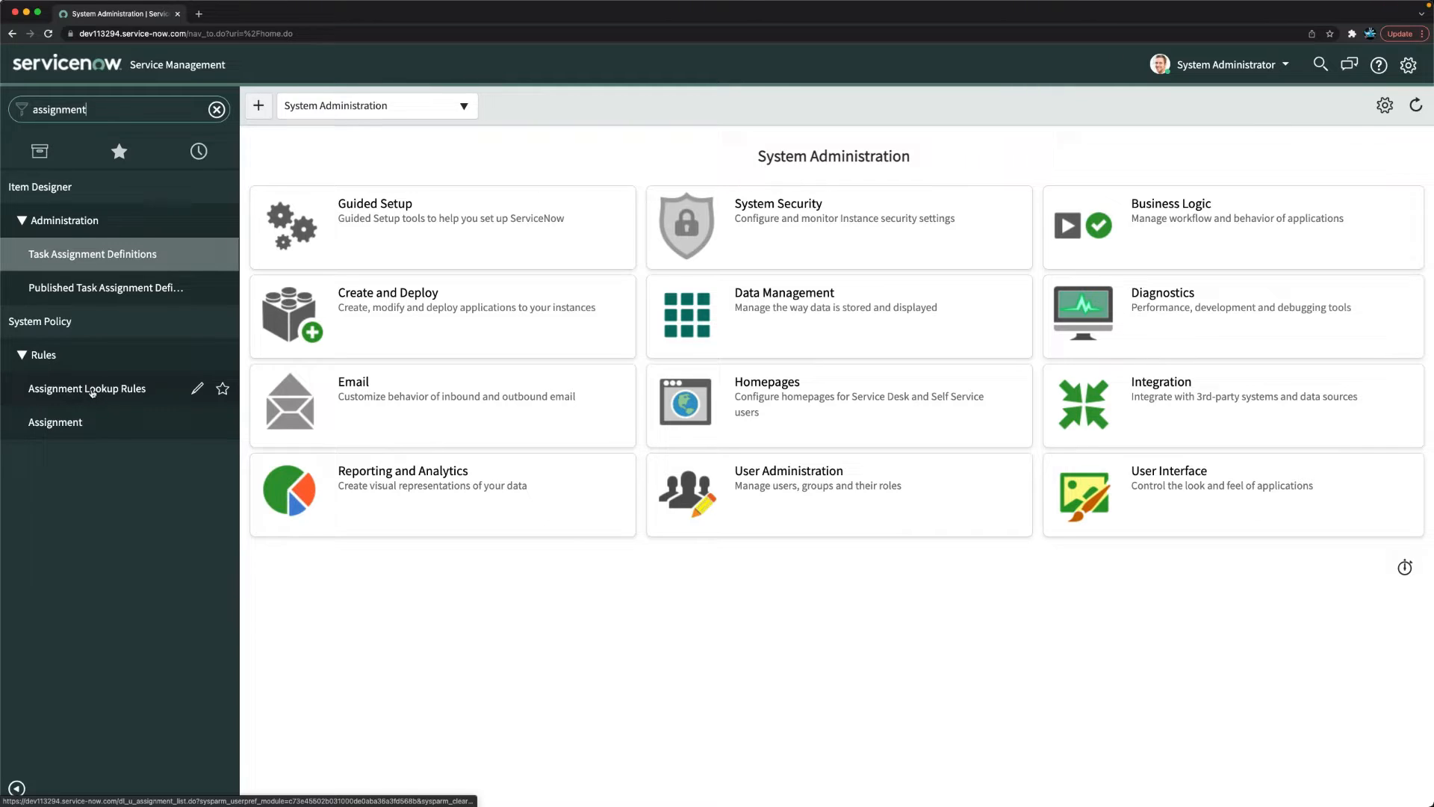
pyautogui.moveTo(55, 421)
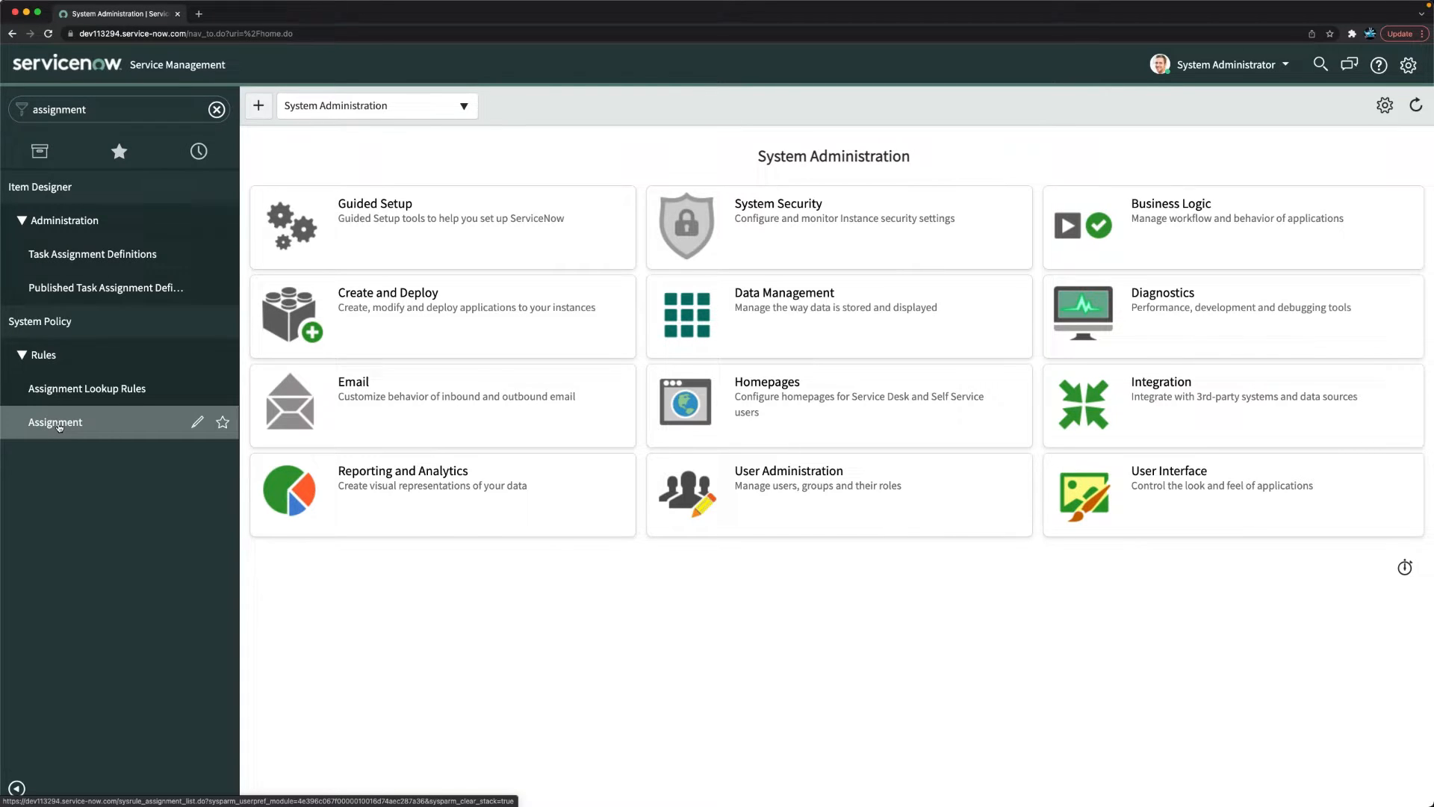
pyautogui.click(55, 422)
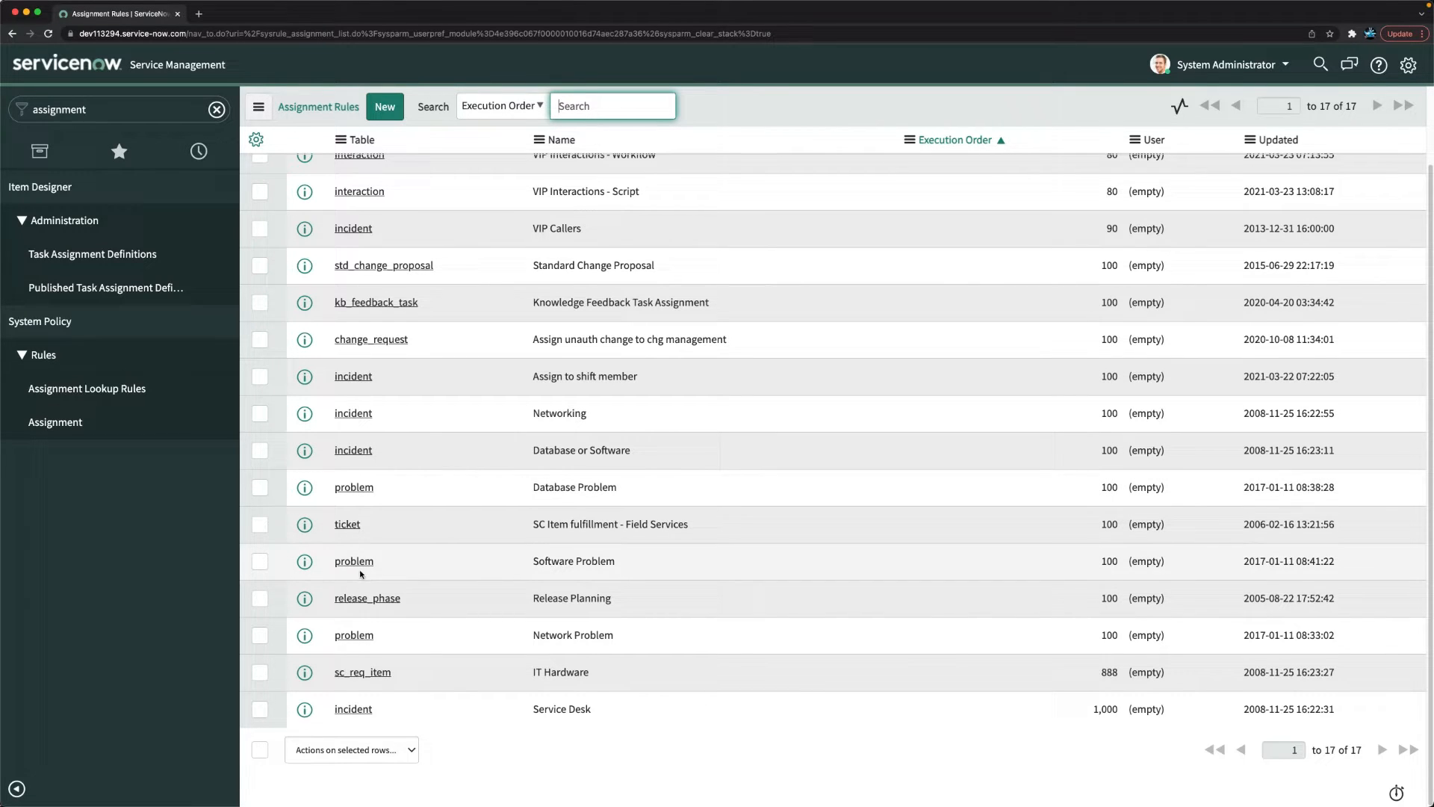
pyautogui.scroll(-3)
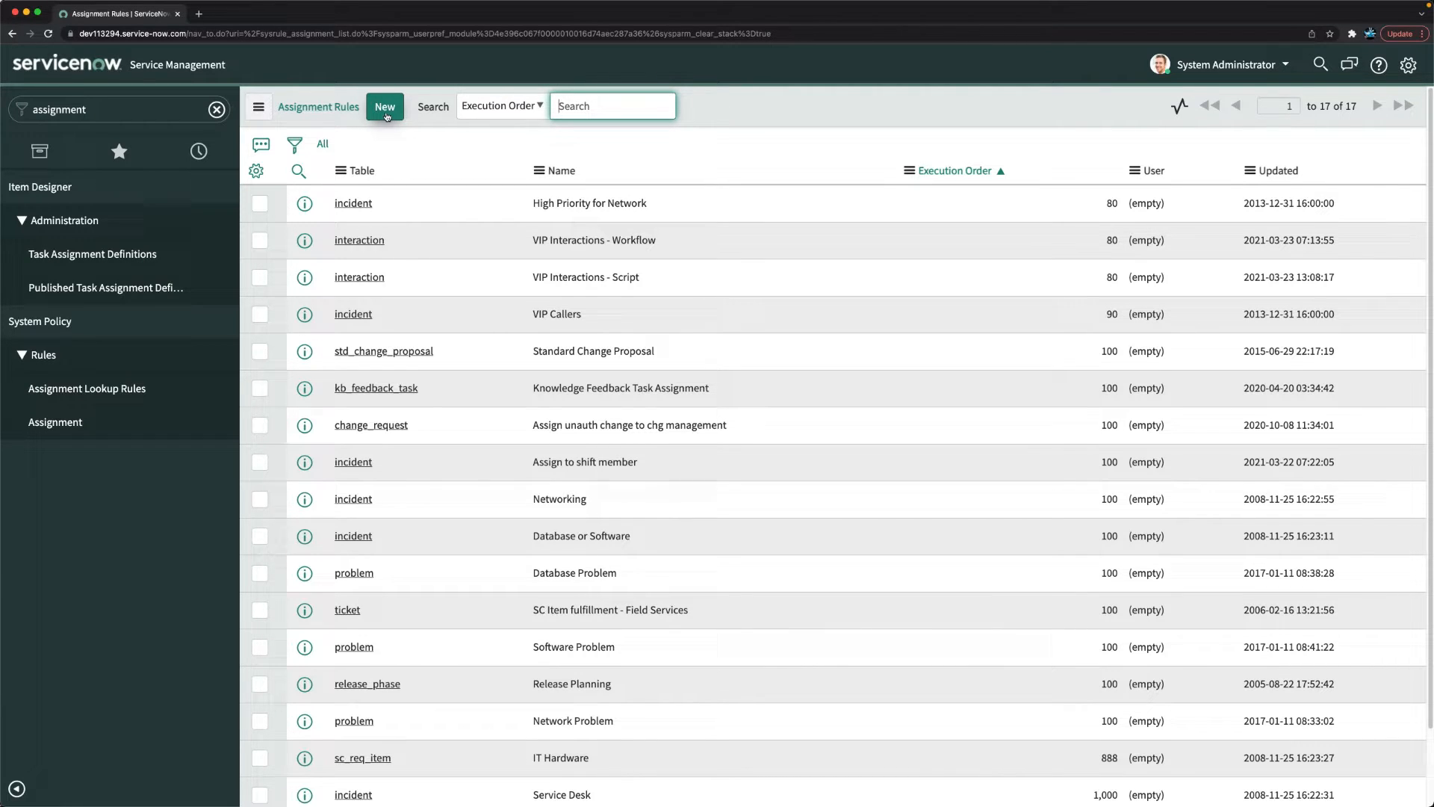
# - Start a new assignment rule named Email Problem on the Problem table
pyautogui.click(384, 106)
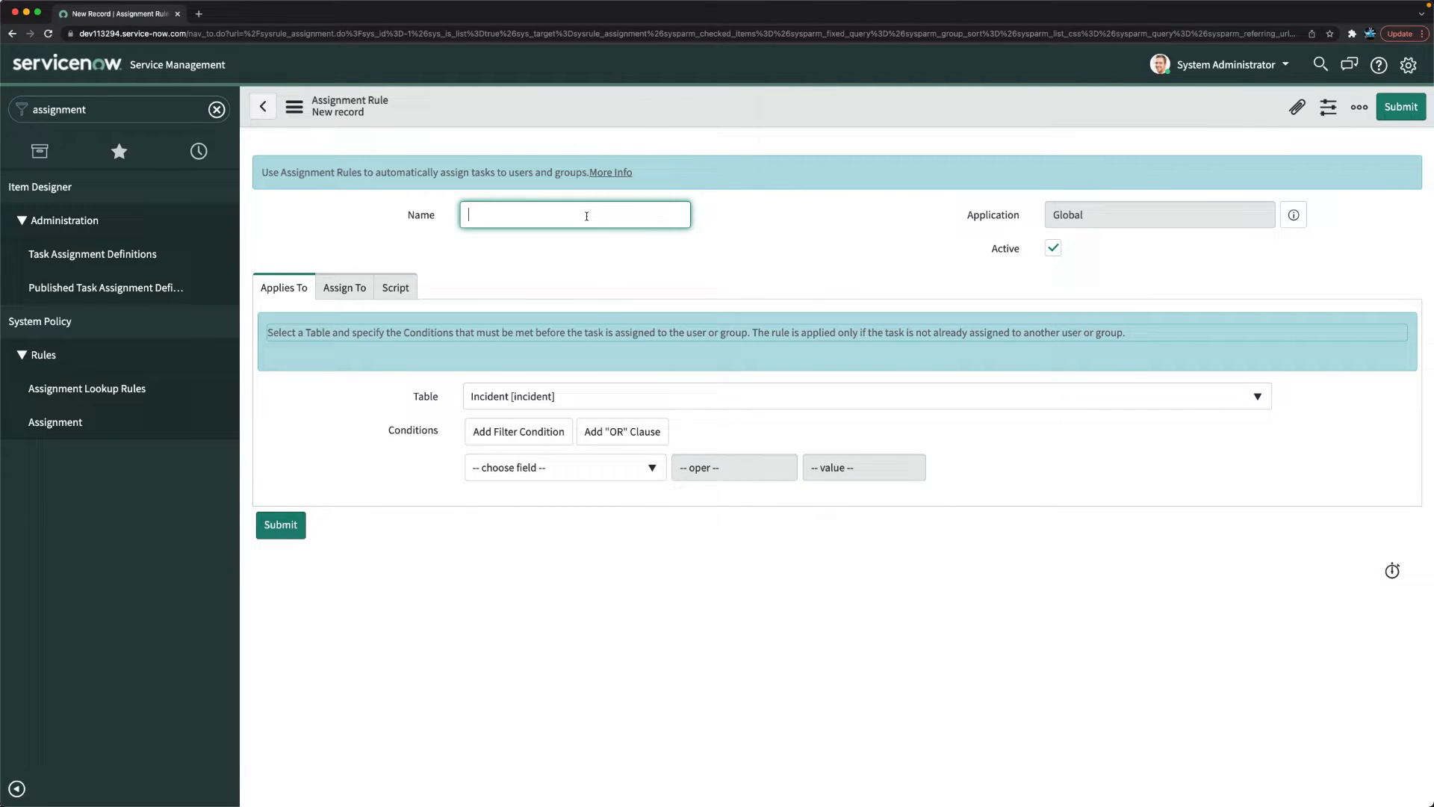
pyautogui.write('Email Problem')
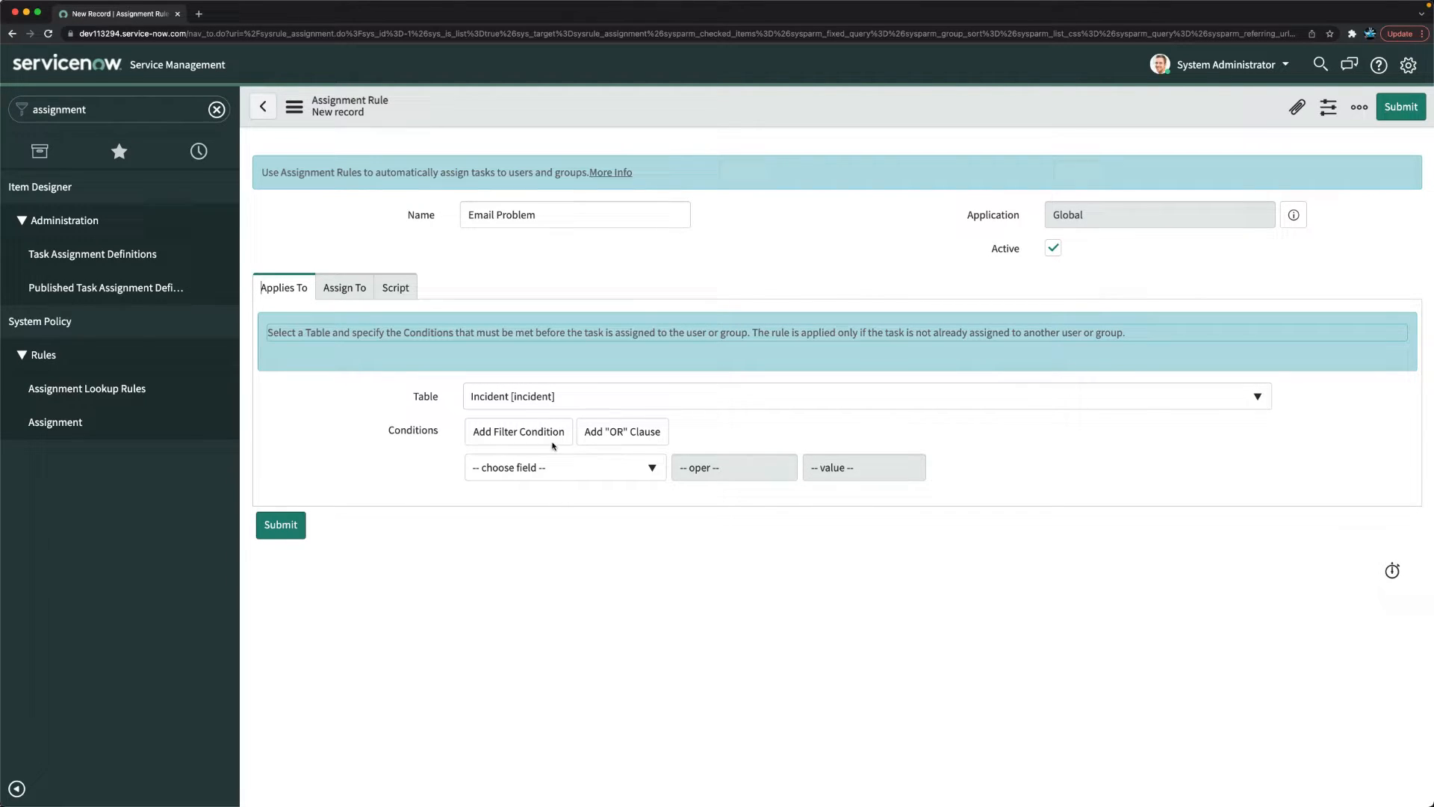
pyautogui.click(865, 396)
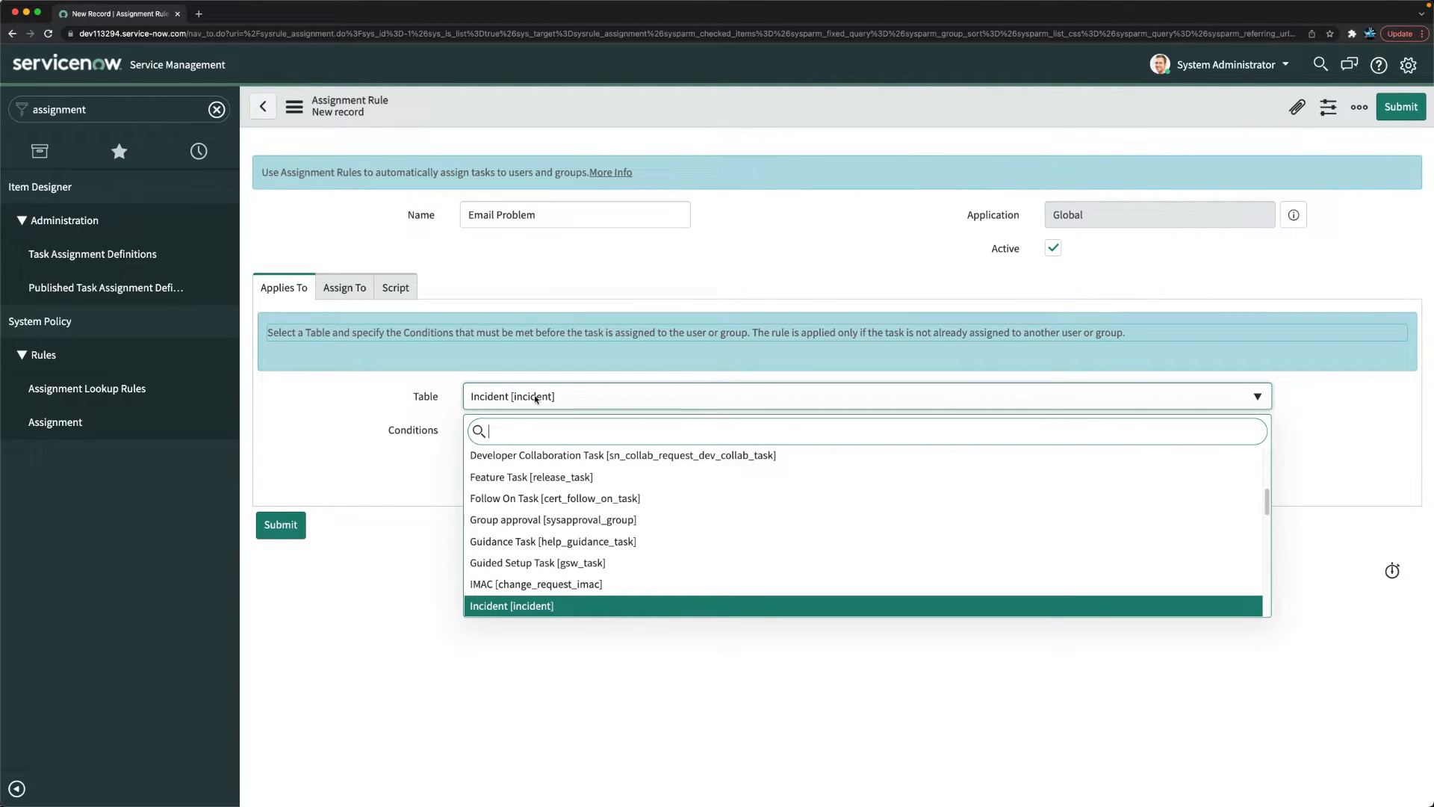
pyautogui.write('prob')
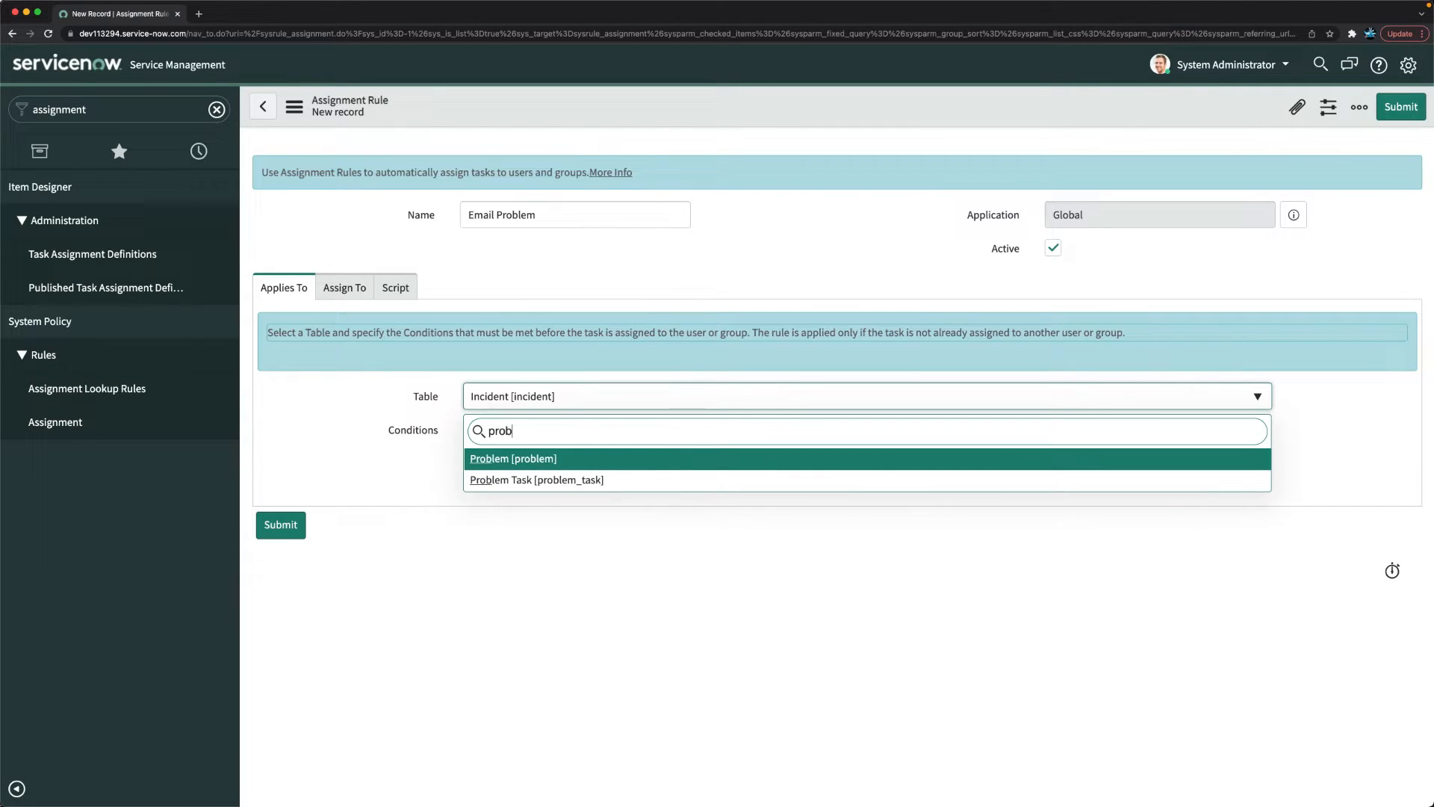
pyautogui.click(512, 458)
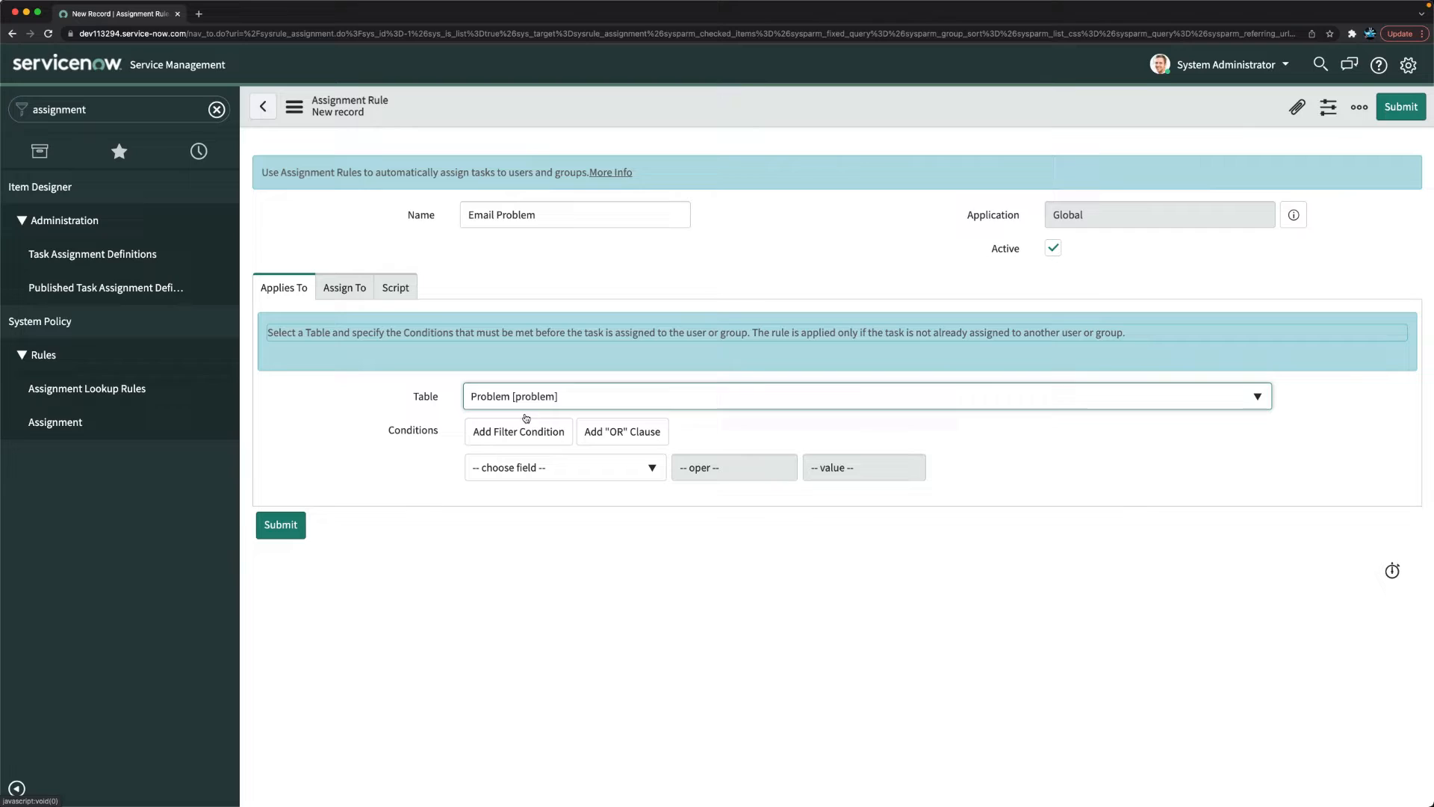
# - Add the condition Configuration item is Email
pyautogui.click(561, 467)
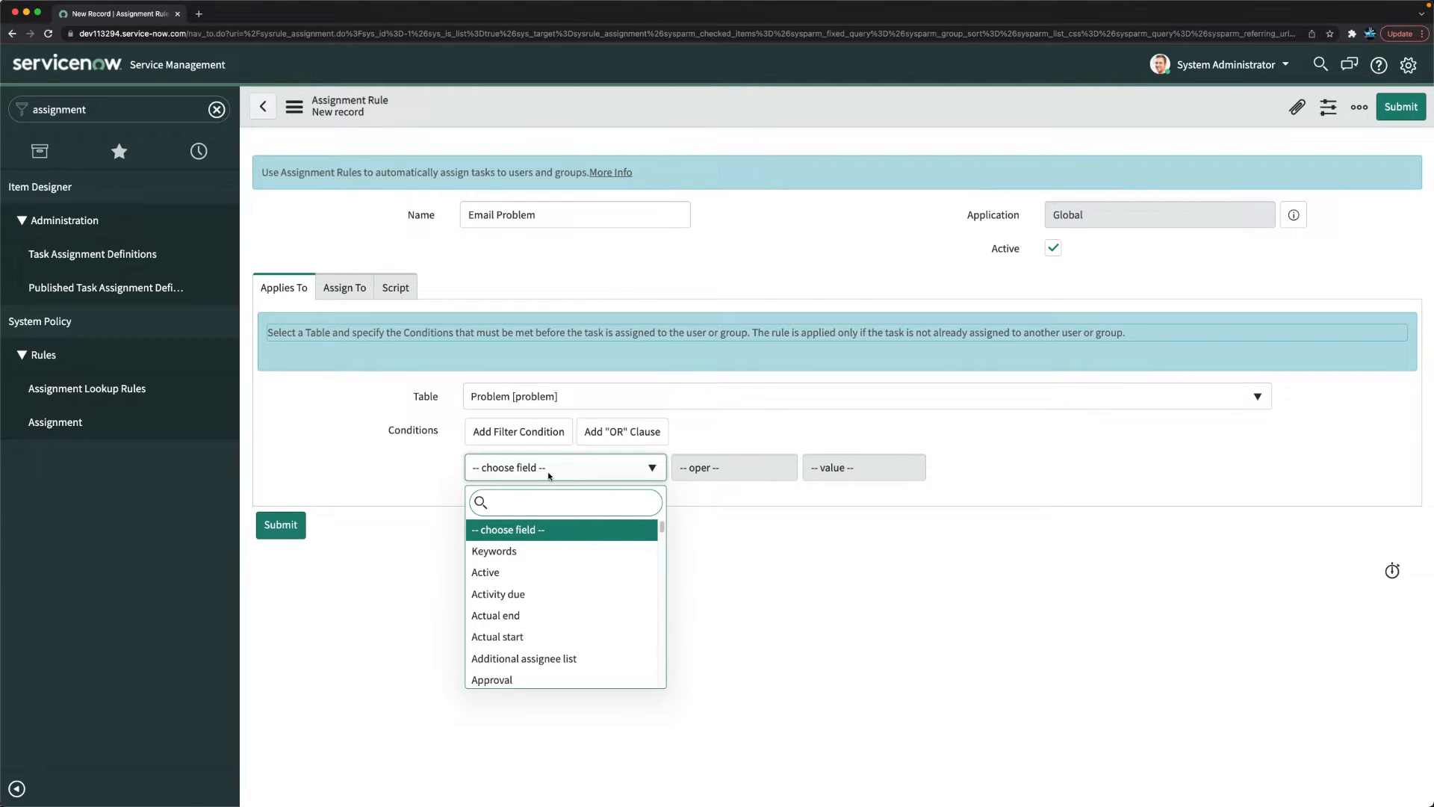
pyautogui.write('c')
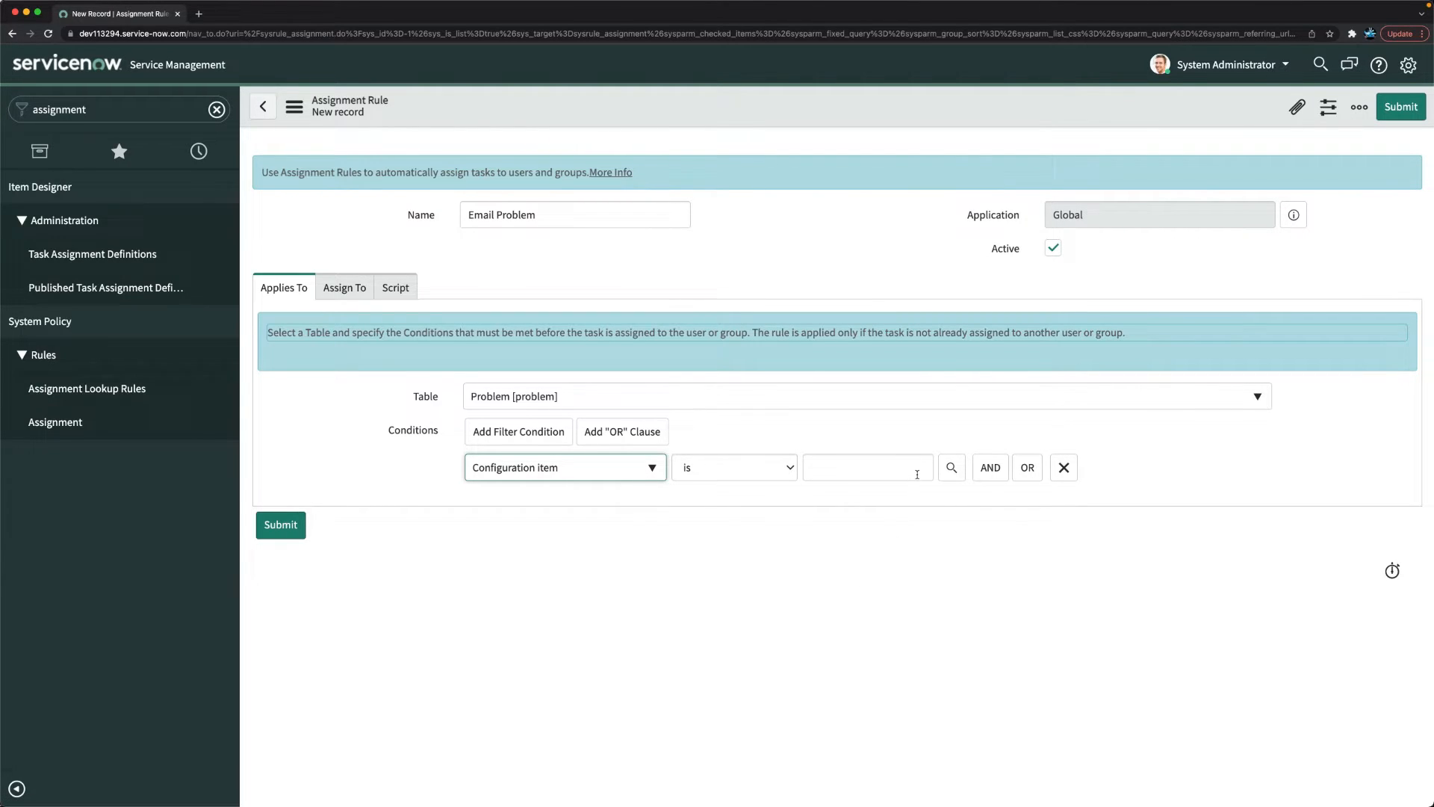
pyautogui.write('email')
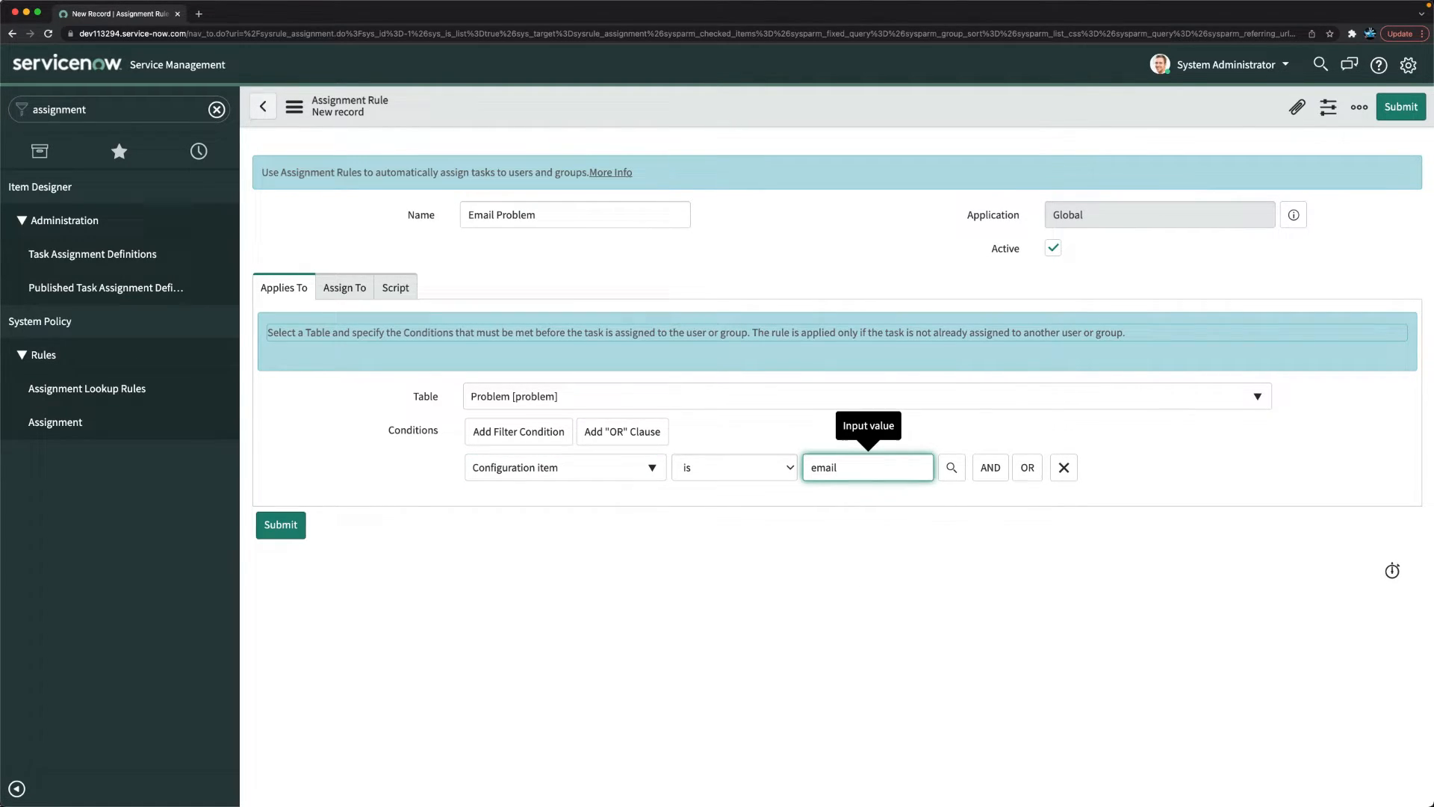
pyautogui.write('Email')
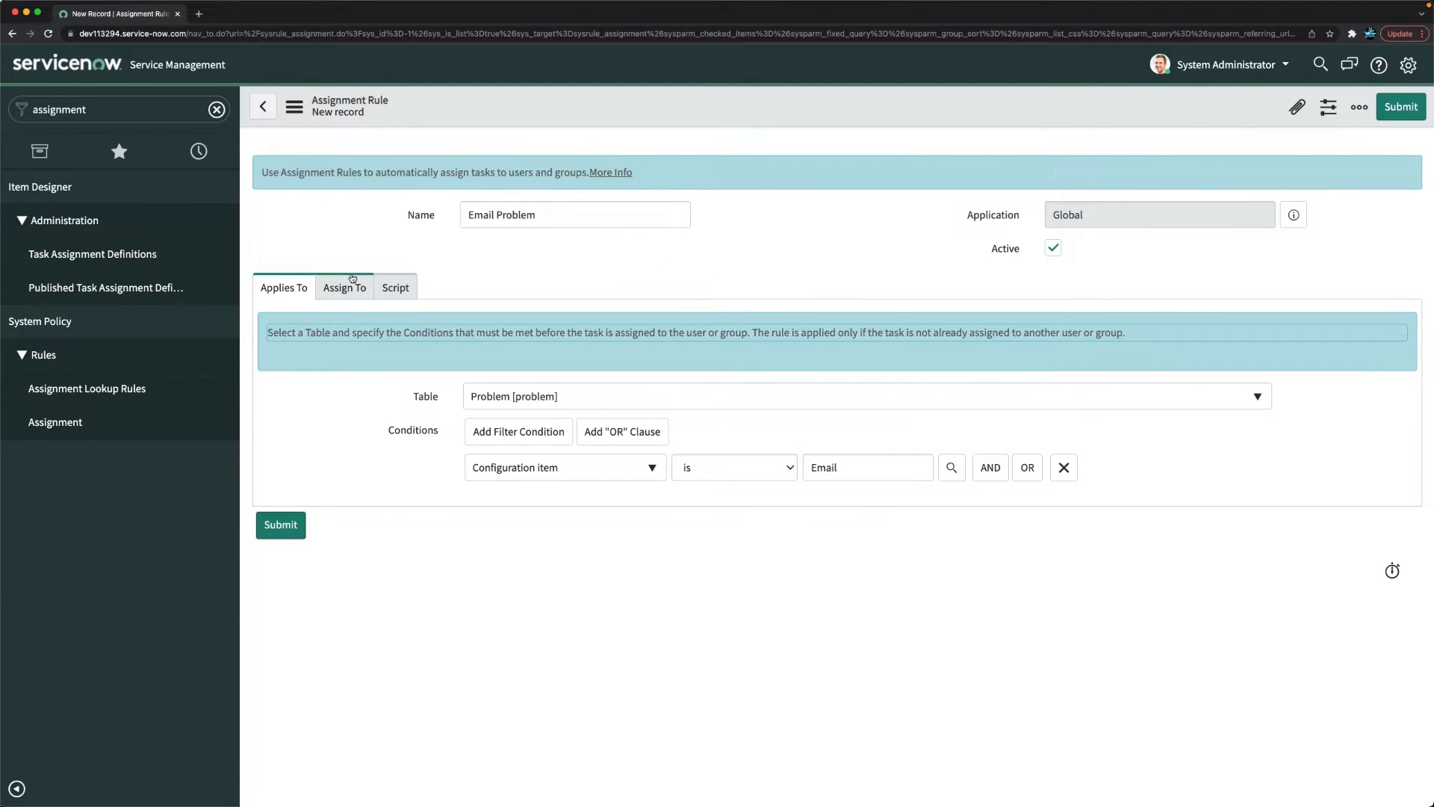
# - In Assign To, search the Group lookup for '*e' and find no matching group
pyautogui.click(345, 286)
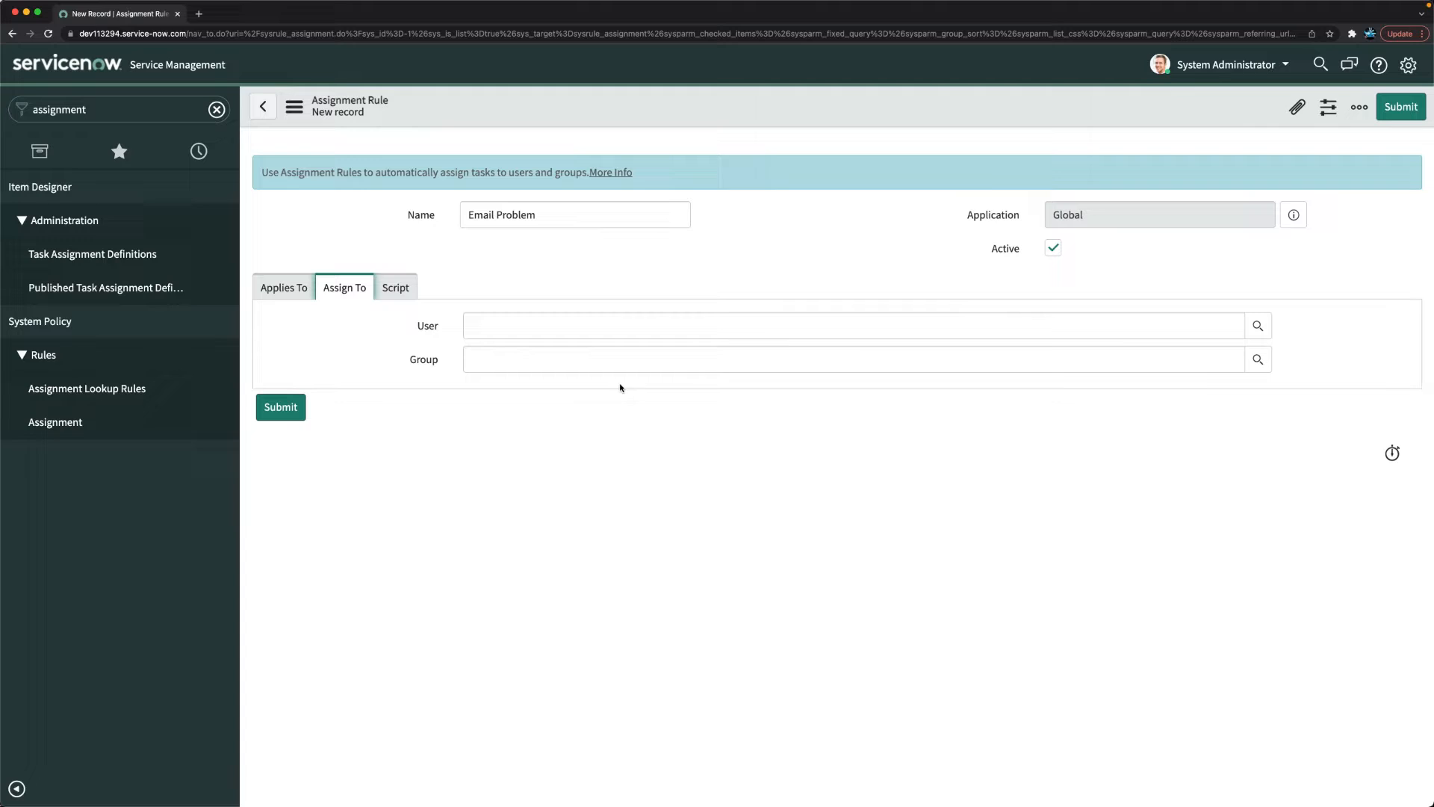
pyautogui.click(1258, 359)
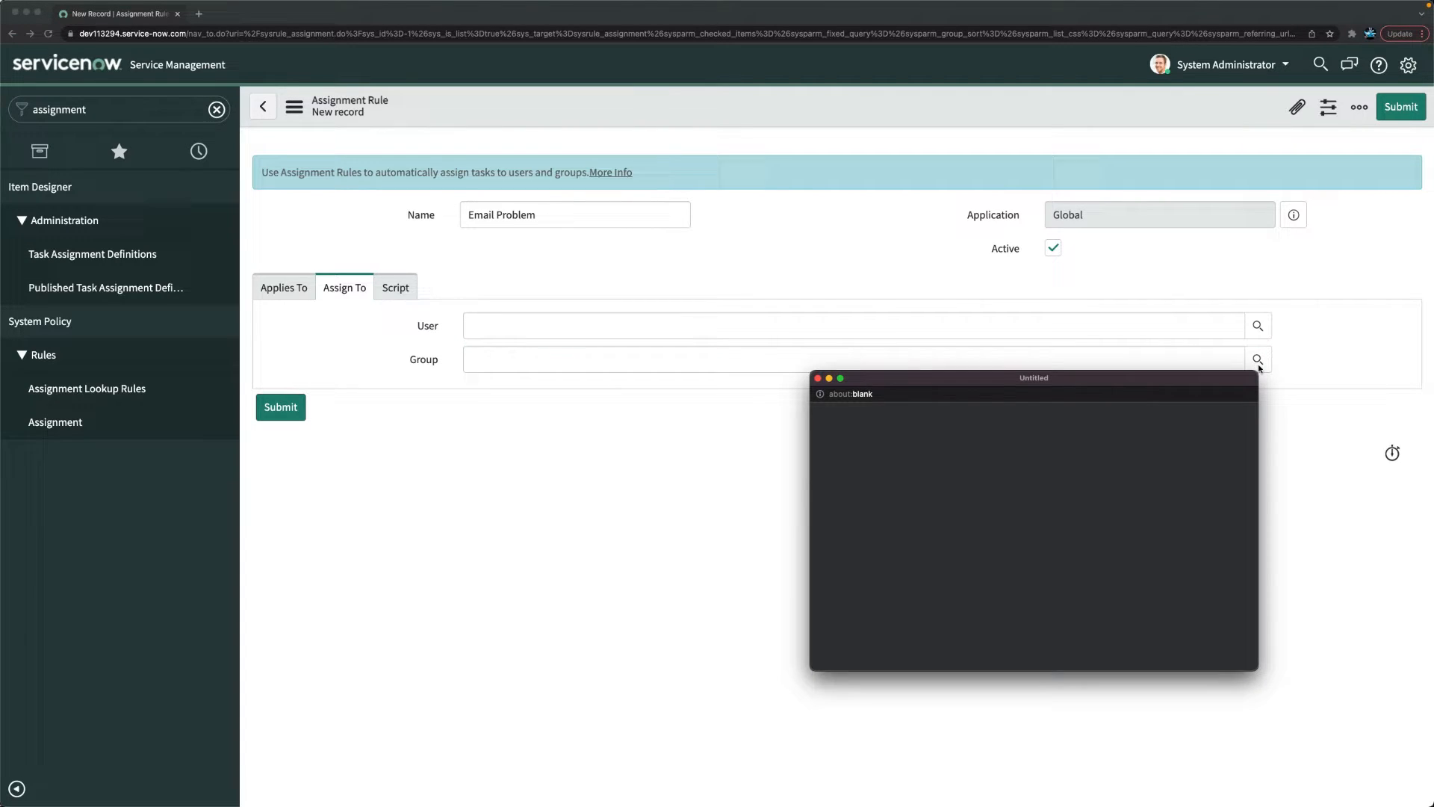
pyautogui.click(1258, 358)
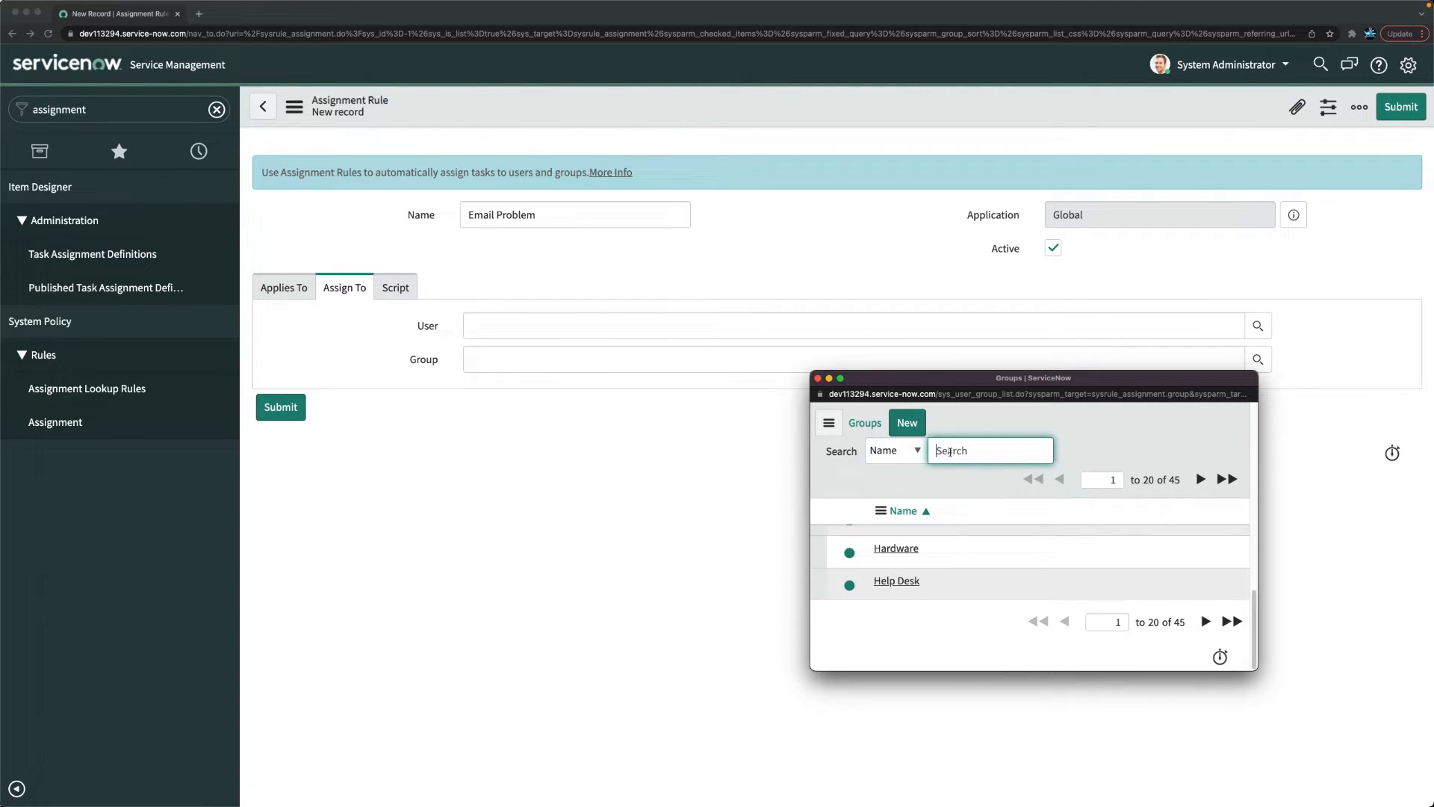
pyautogui.write('*e')
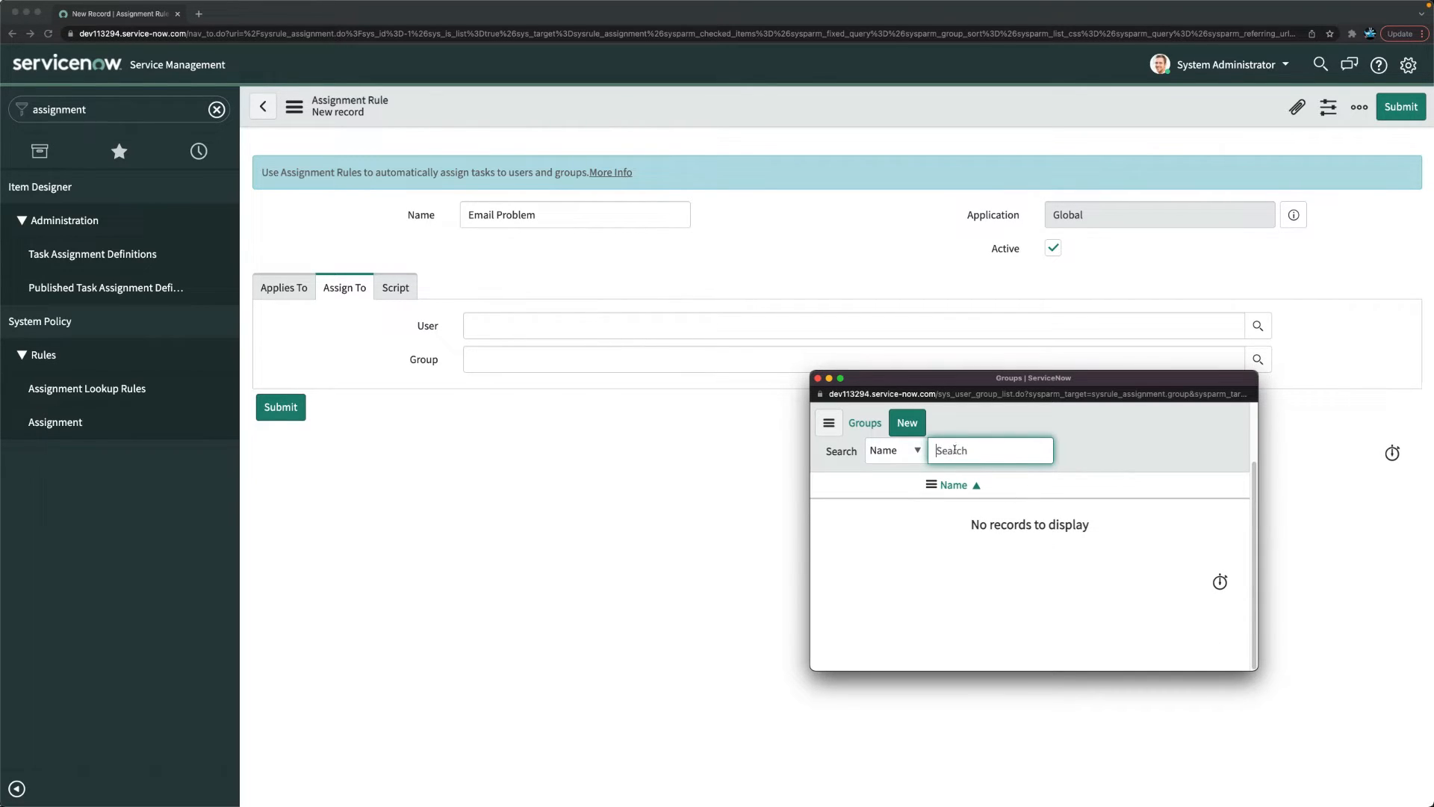
pyautogui.moveTo(953, 484)
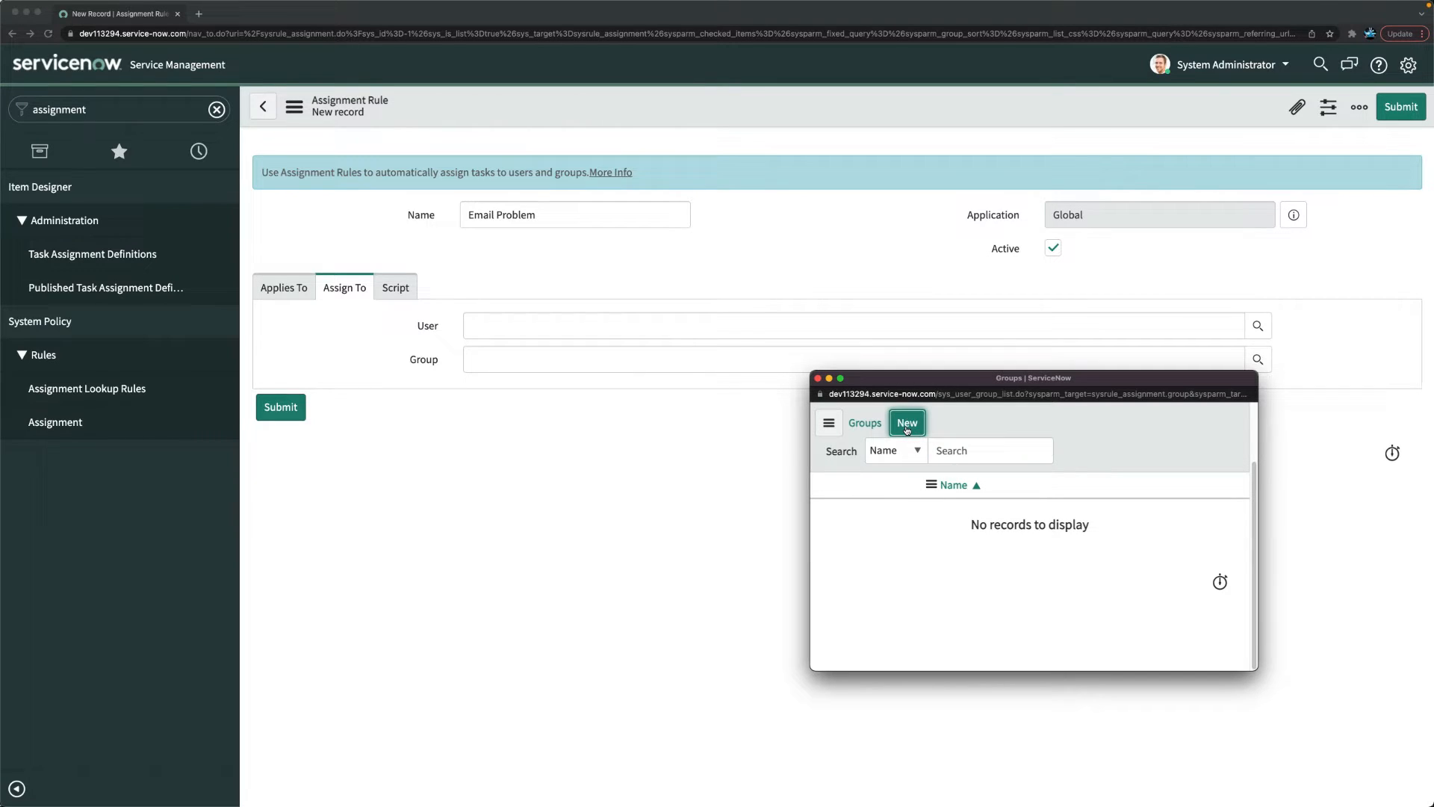
# - Create a new group named Exchange Team and set it as the rule's Group
pyautogui.click(905, 423)
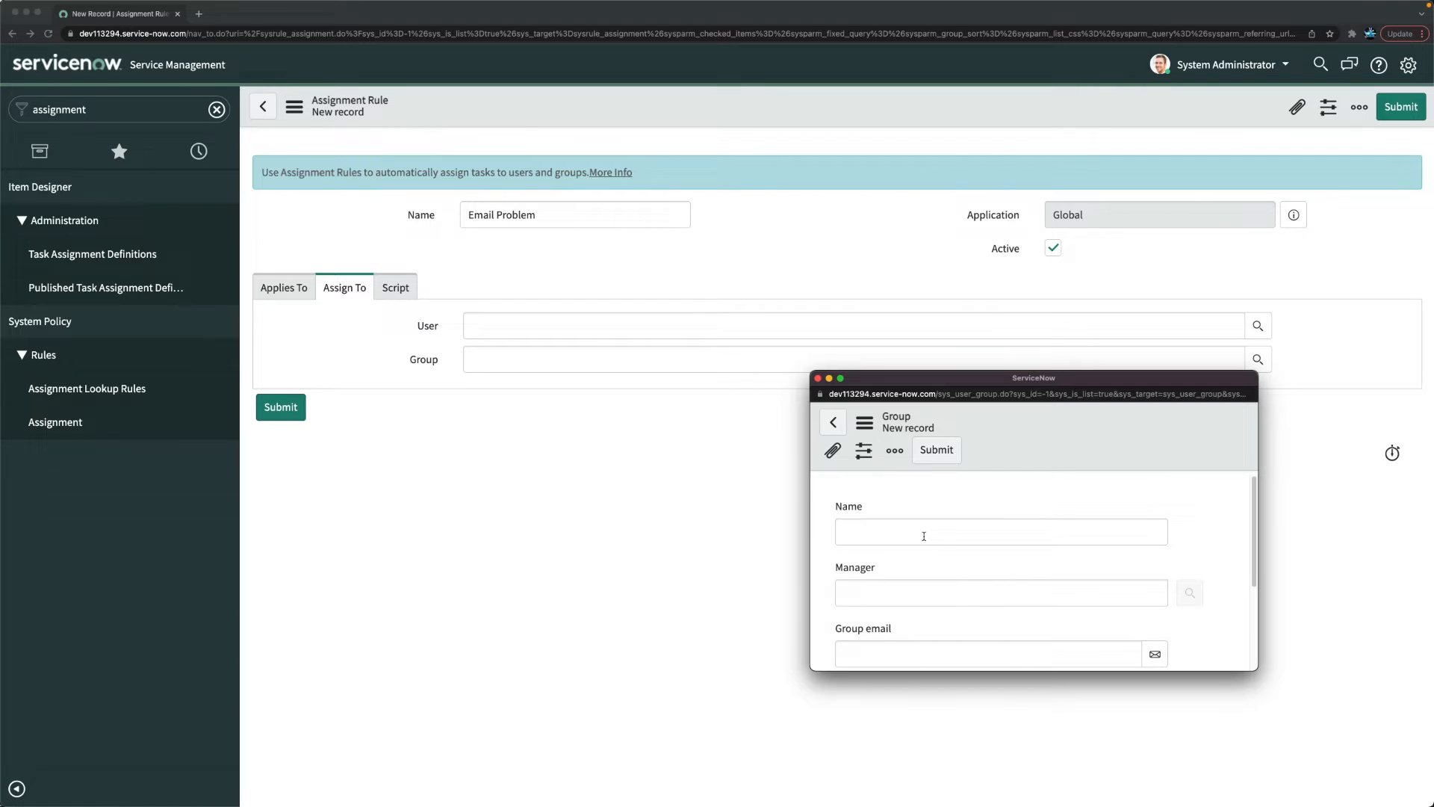
pyautogui.click(999, 536)
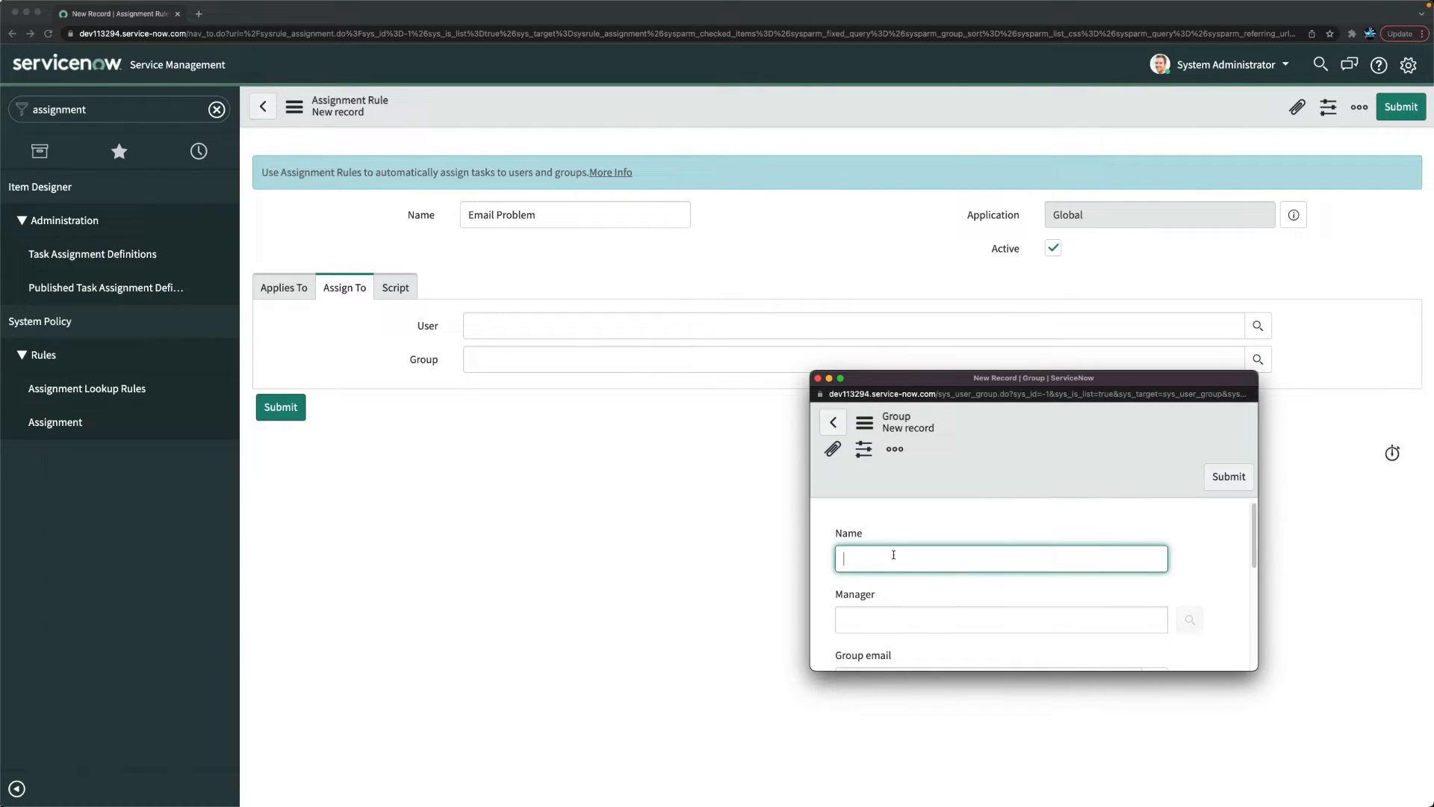
pyautogui.write('Exchnage')
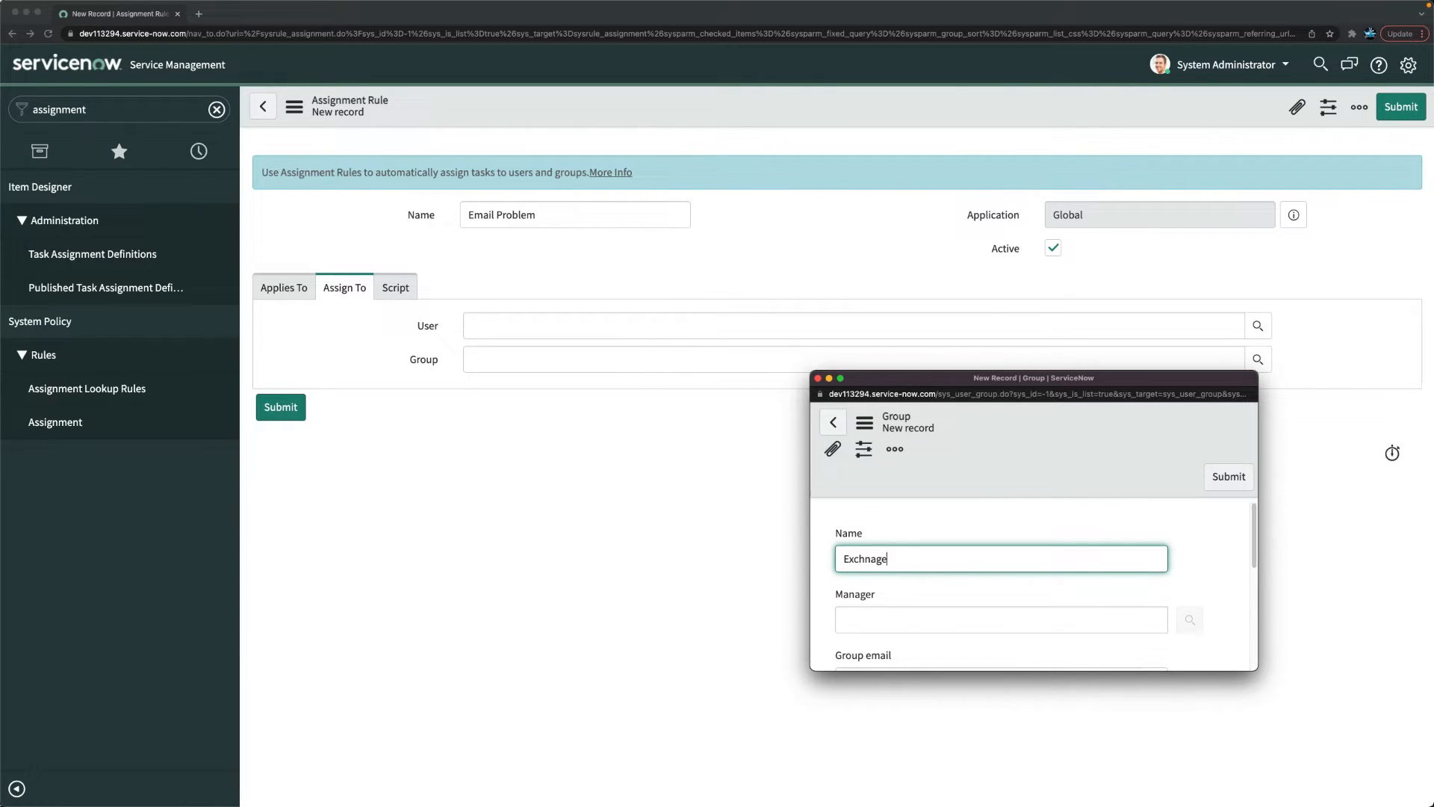
pyautogui.press('Backspace')
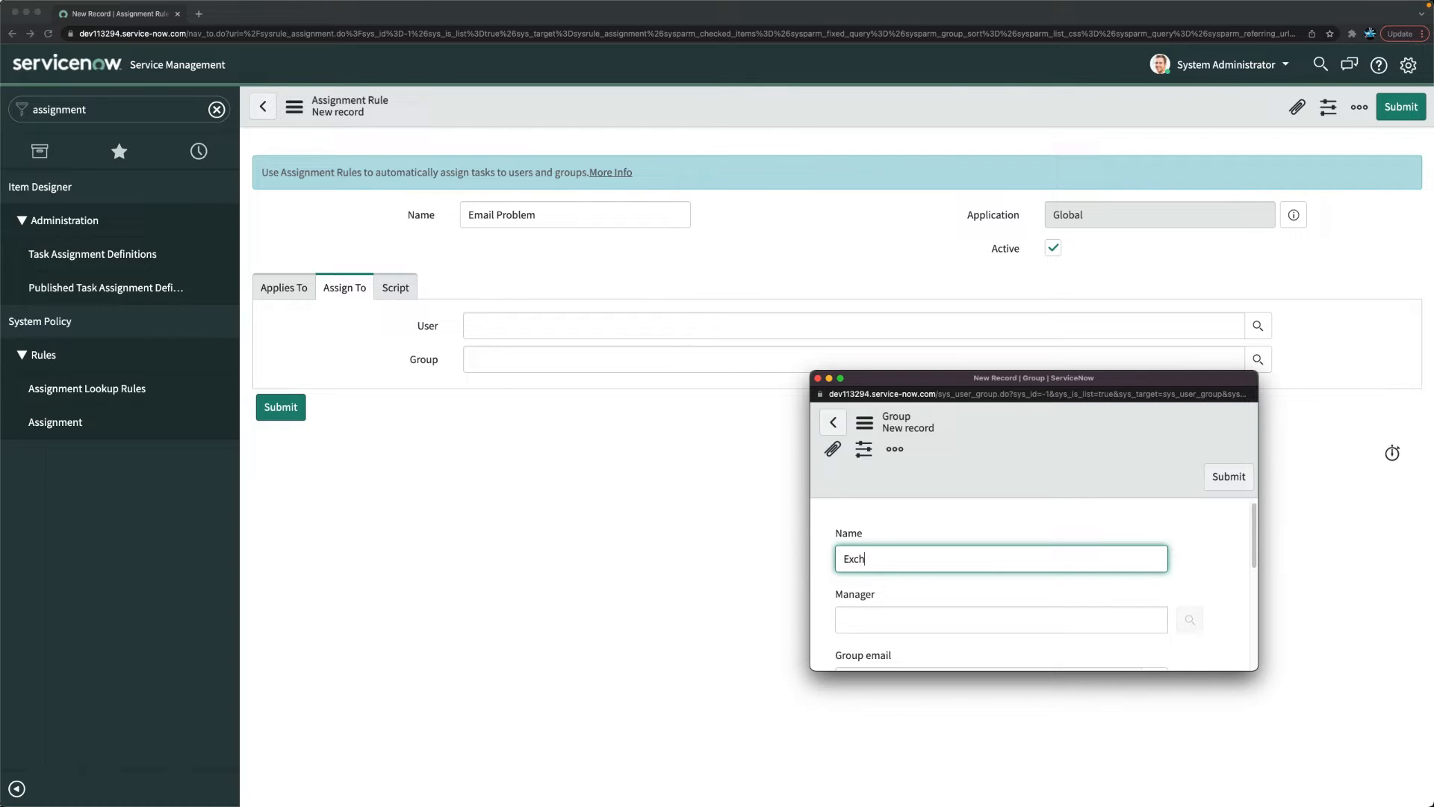
pyautogui.write('ange Team')
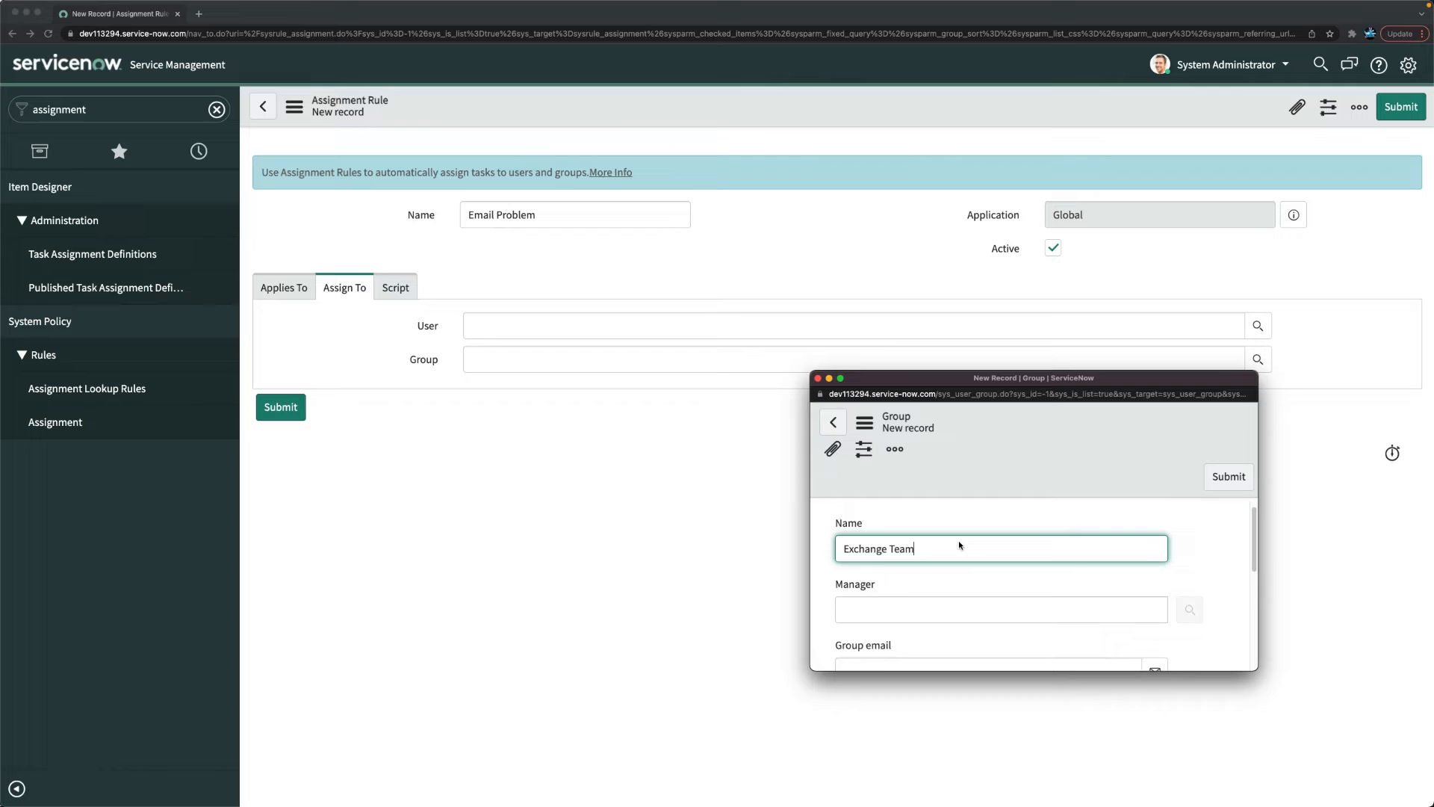
pyautogui.scroll(-3)
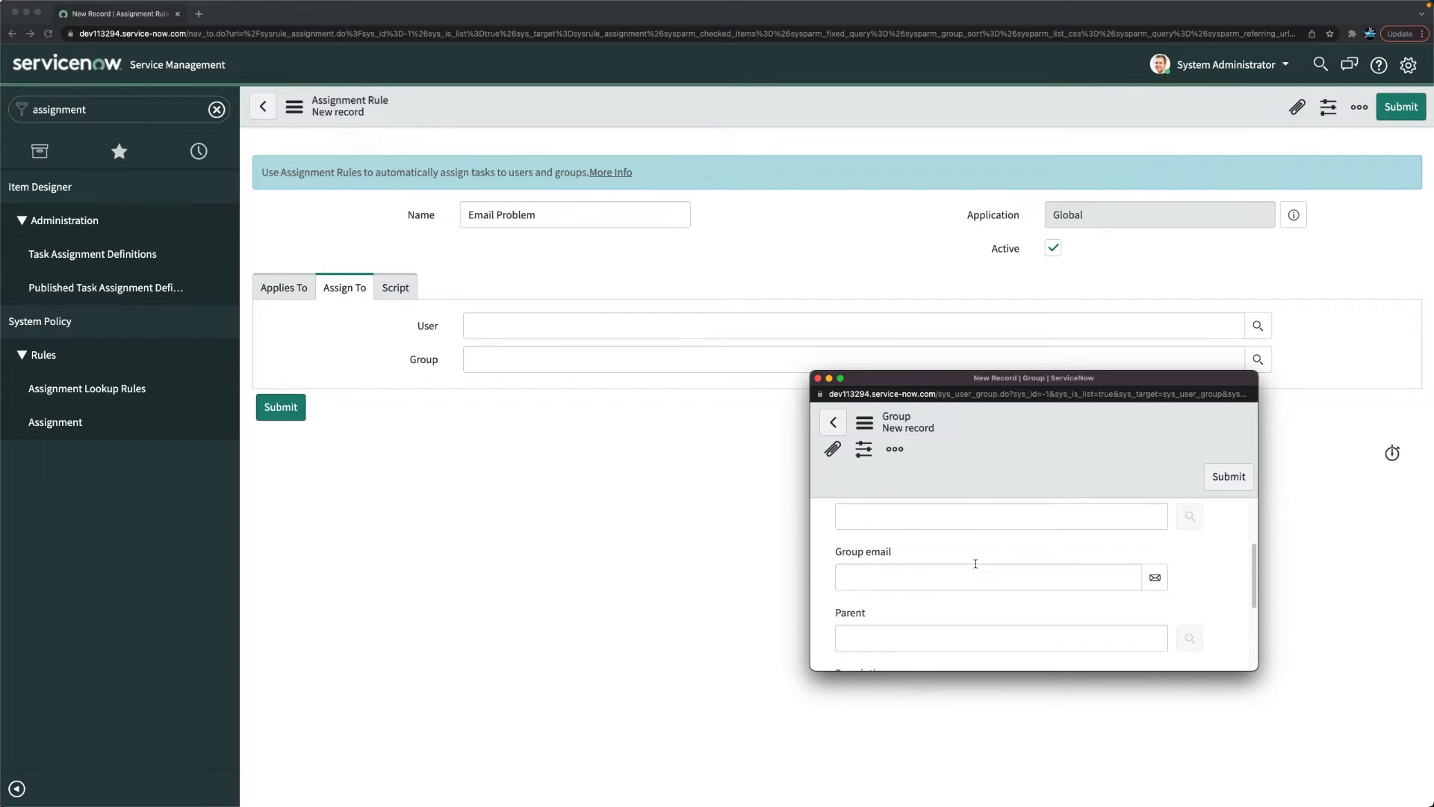
pyautogui.write('Exchange Team')
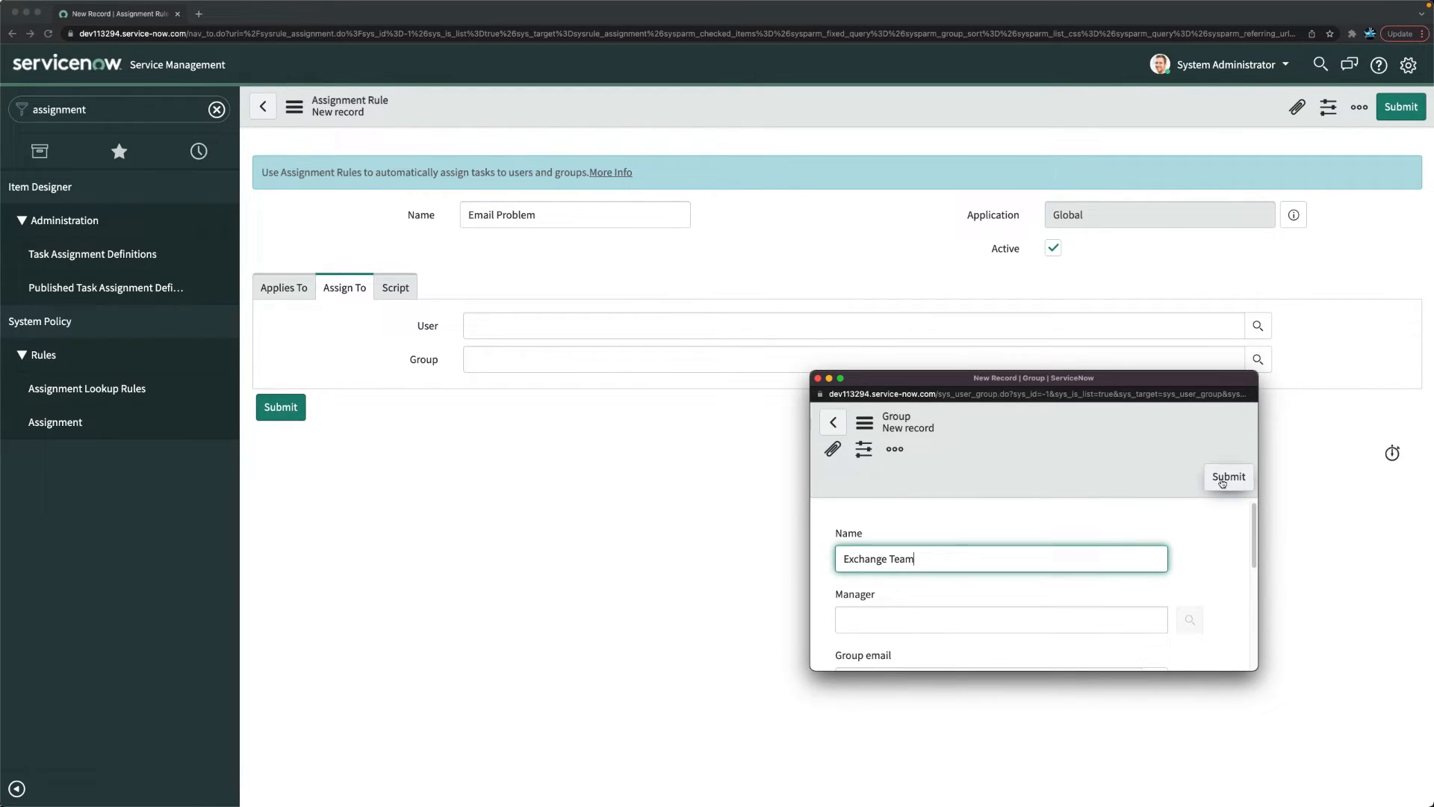
pyautogui.click(1228, 477)
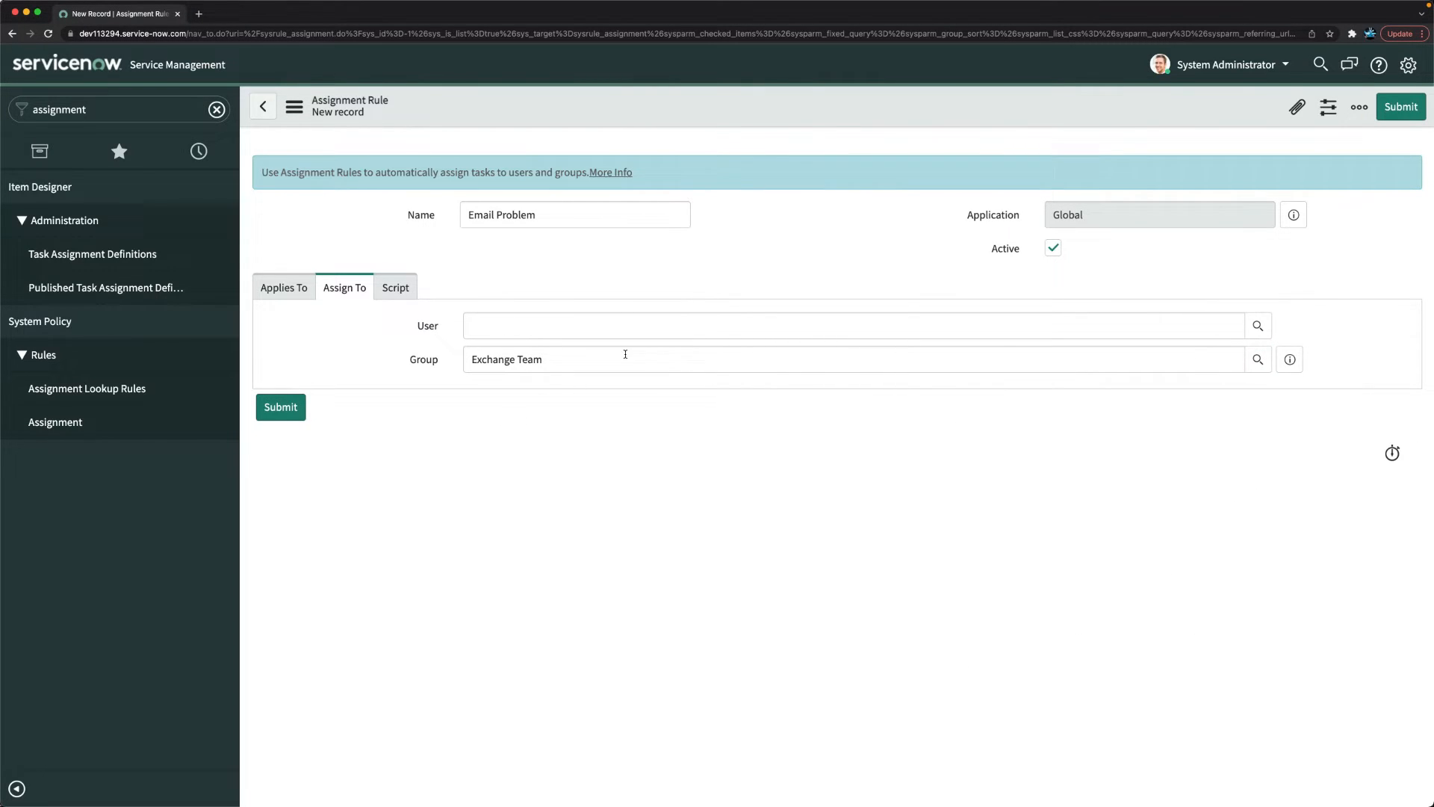
pyautogui.moveTo(750, 104)
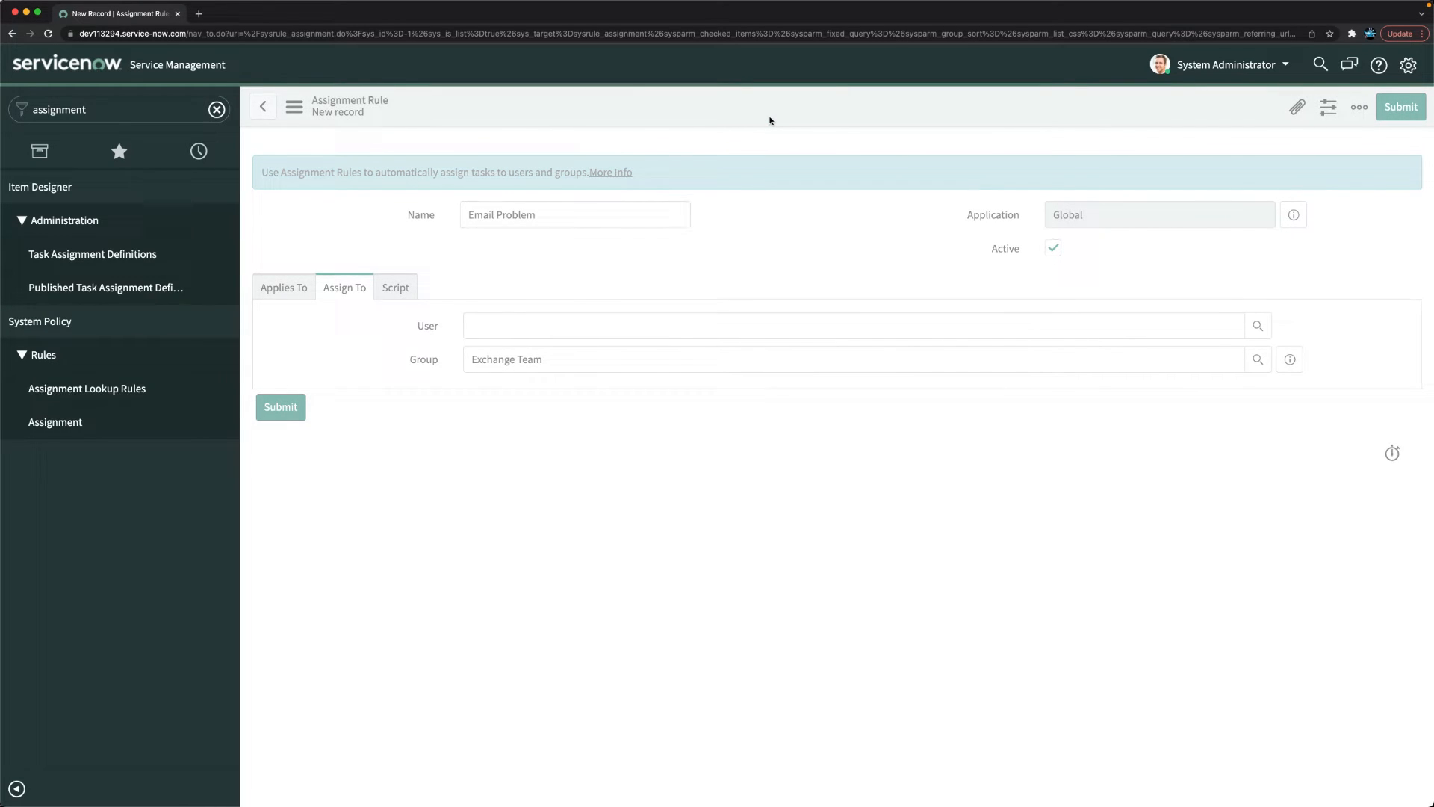
# - Submit the Email Problem assignment rule, saving it with Exchange Team as assignee
pyautogui.click(279, 406)
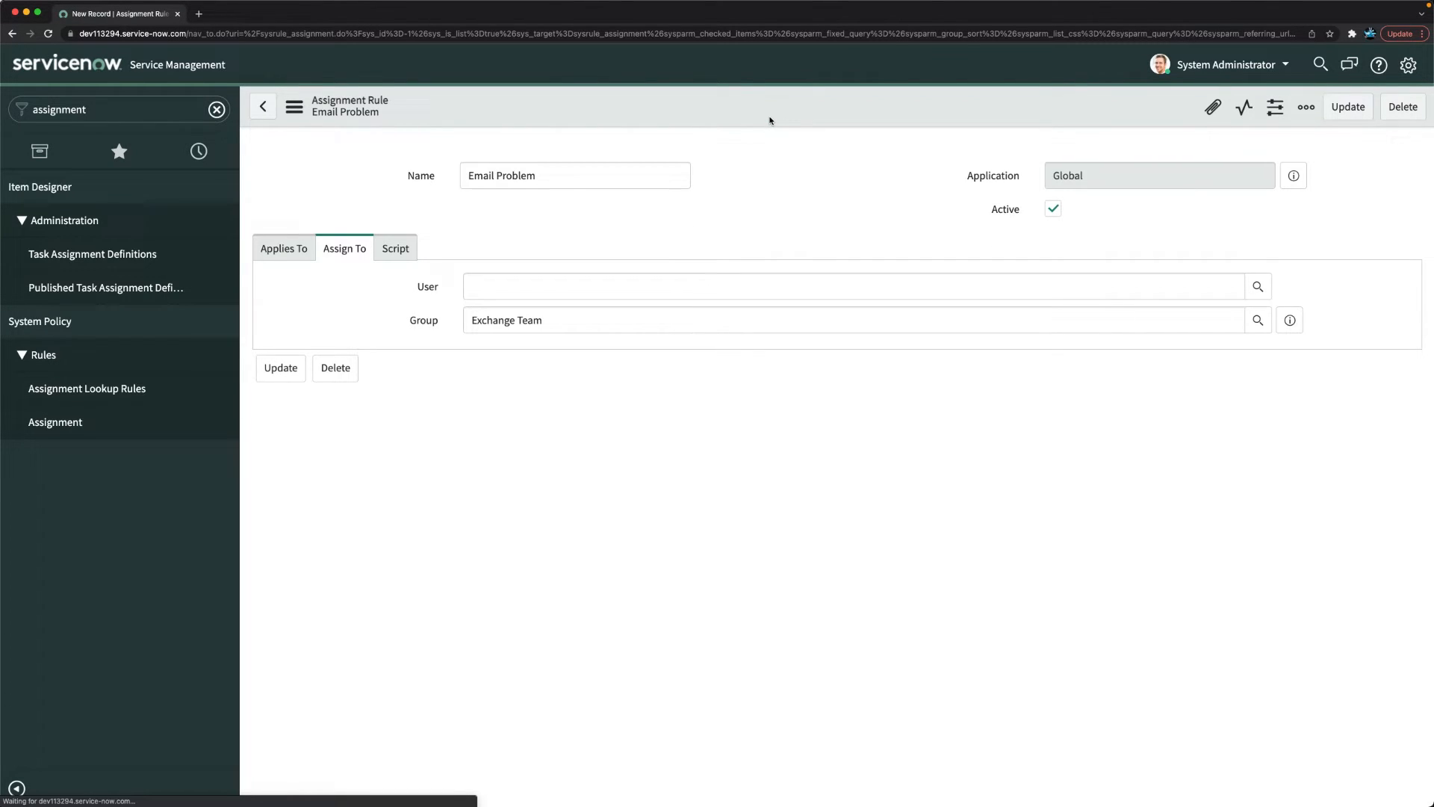
pyautogui.click(1346, 106)
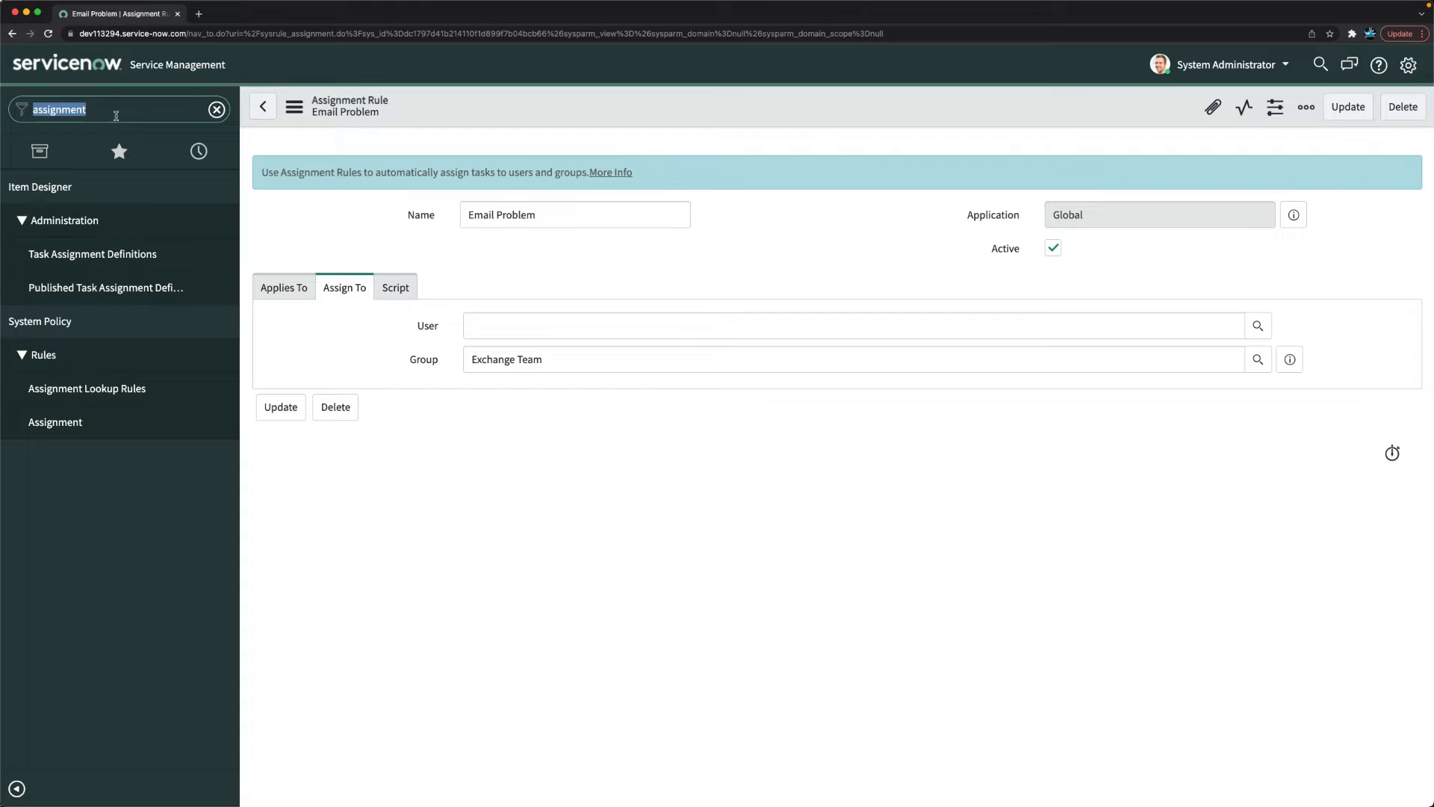
# - Create a new problem PRB0040004 with problem statement 'Test for auto assign'
pyautogui.write('problem')
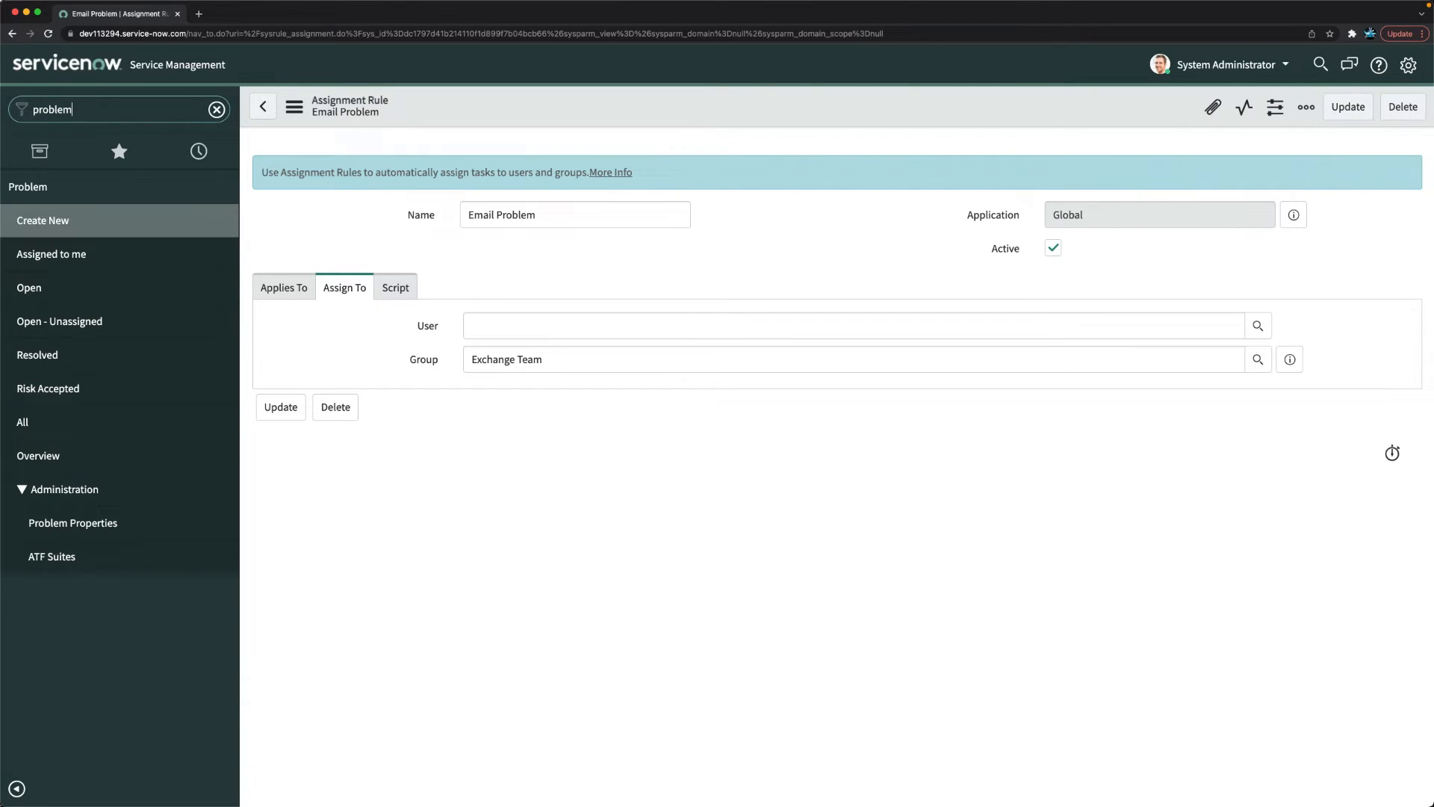
pyautogui.moveTo(42, 220)
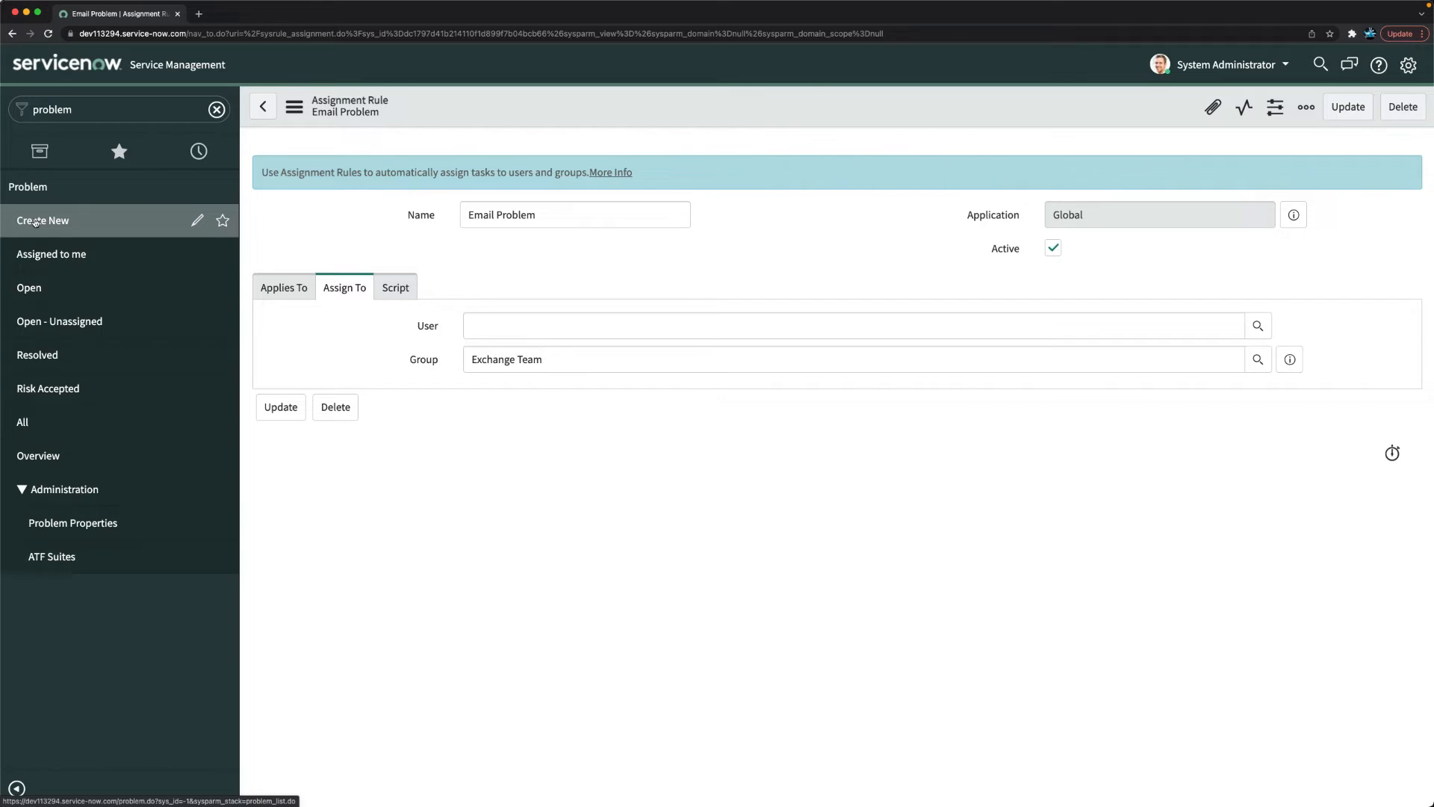
pyautogui.click(42, 219)
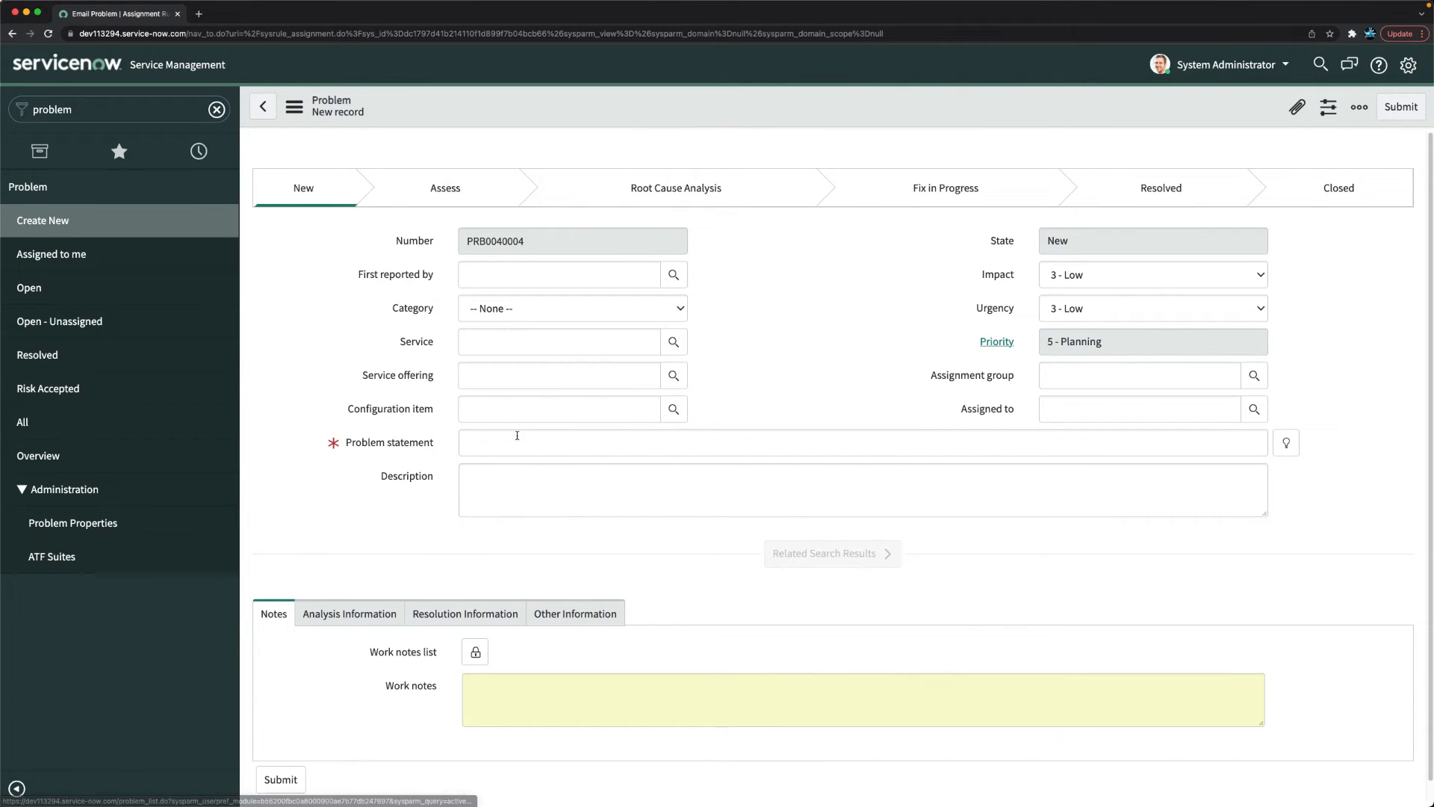
pyautogui.click(558, 273)
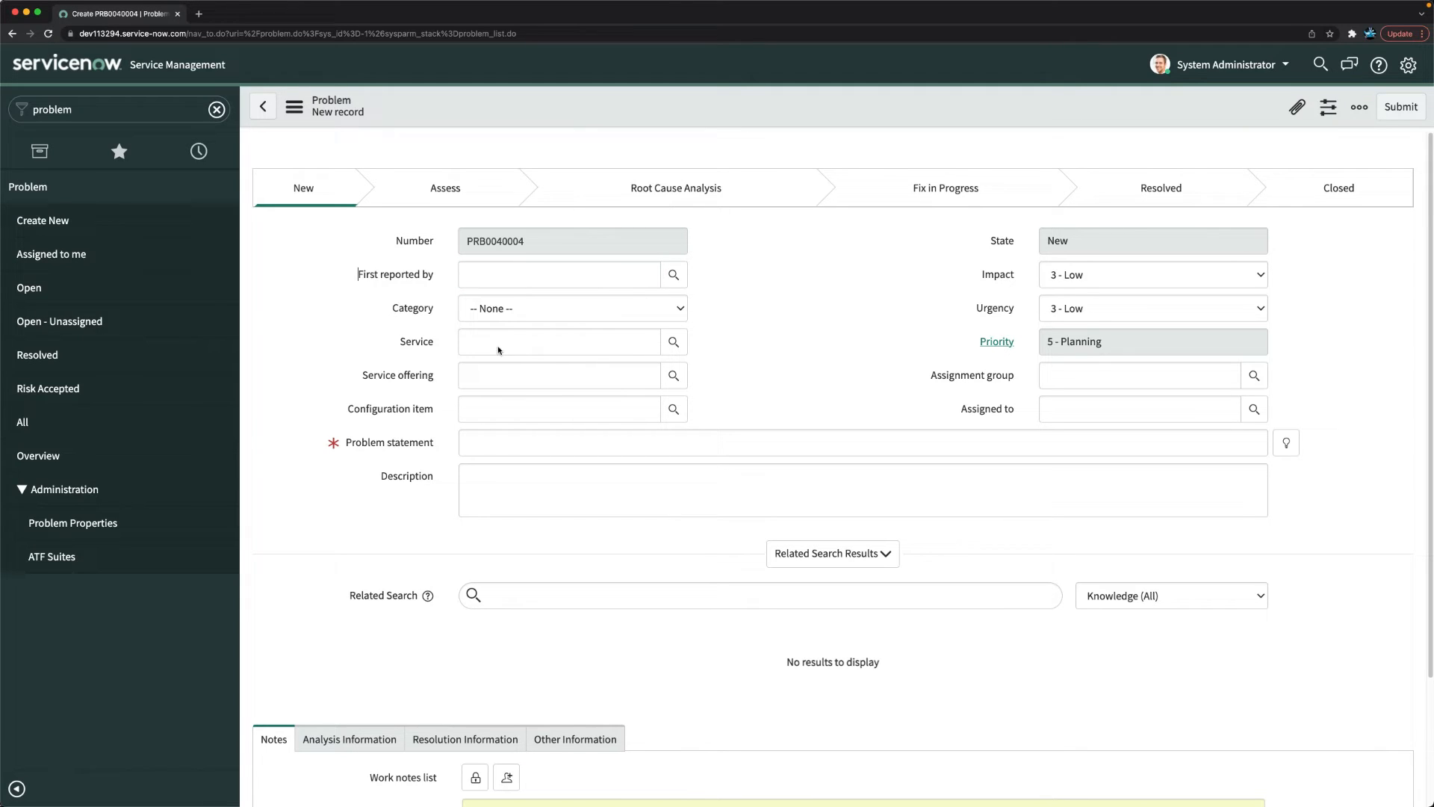
pyautogui.write('T')
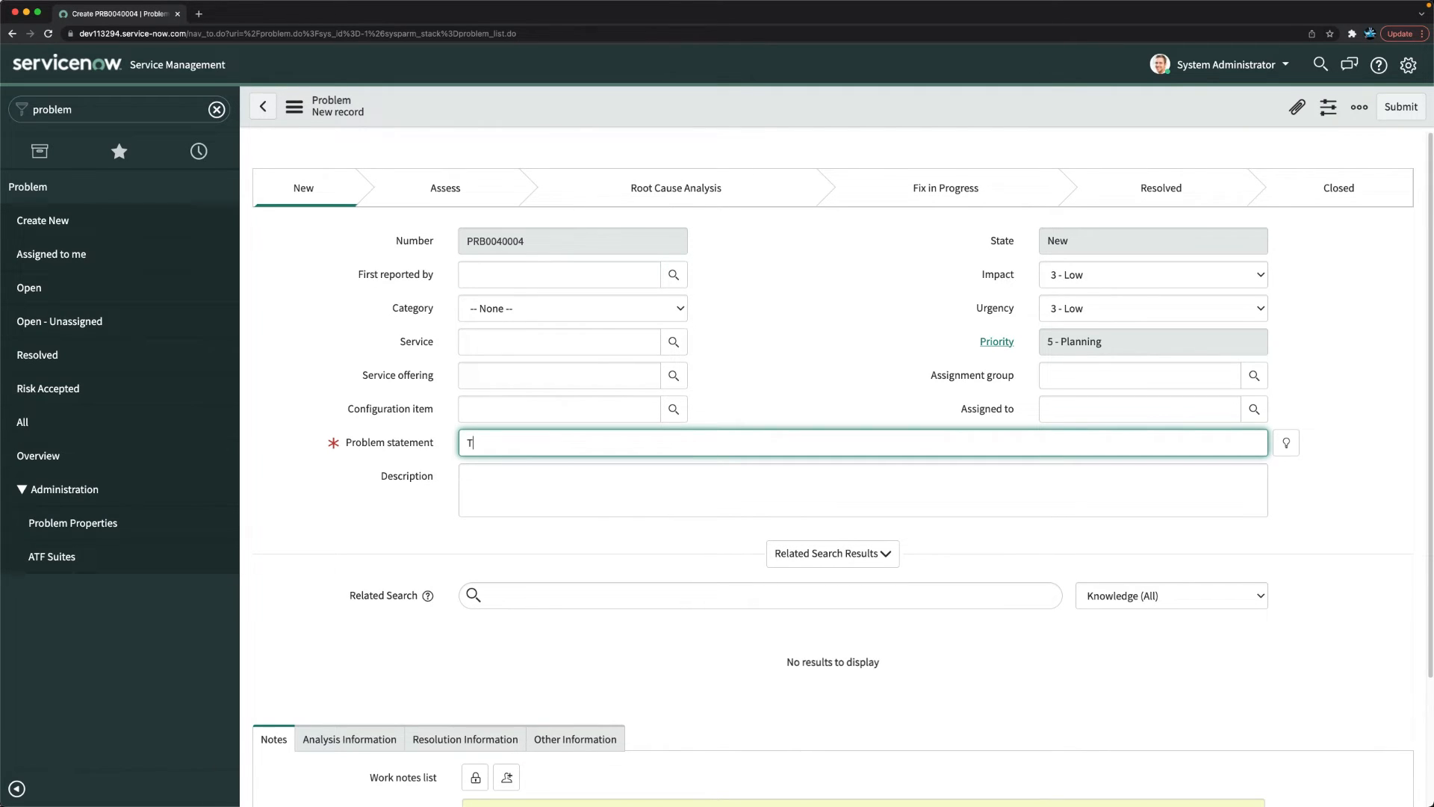
pyautogui.write('est for au')
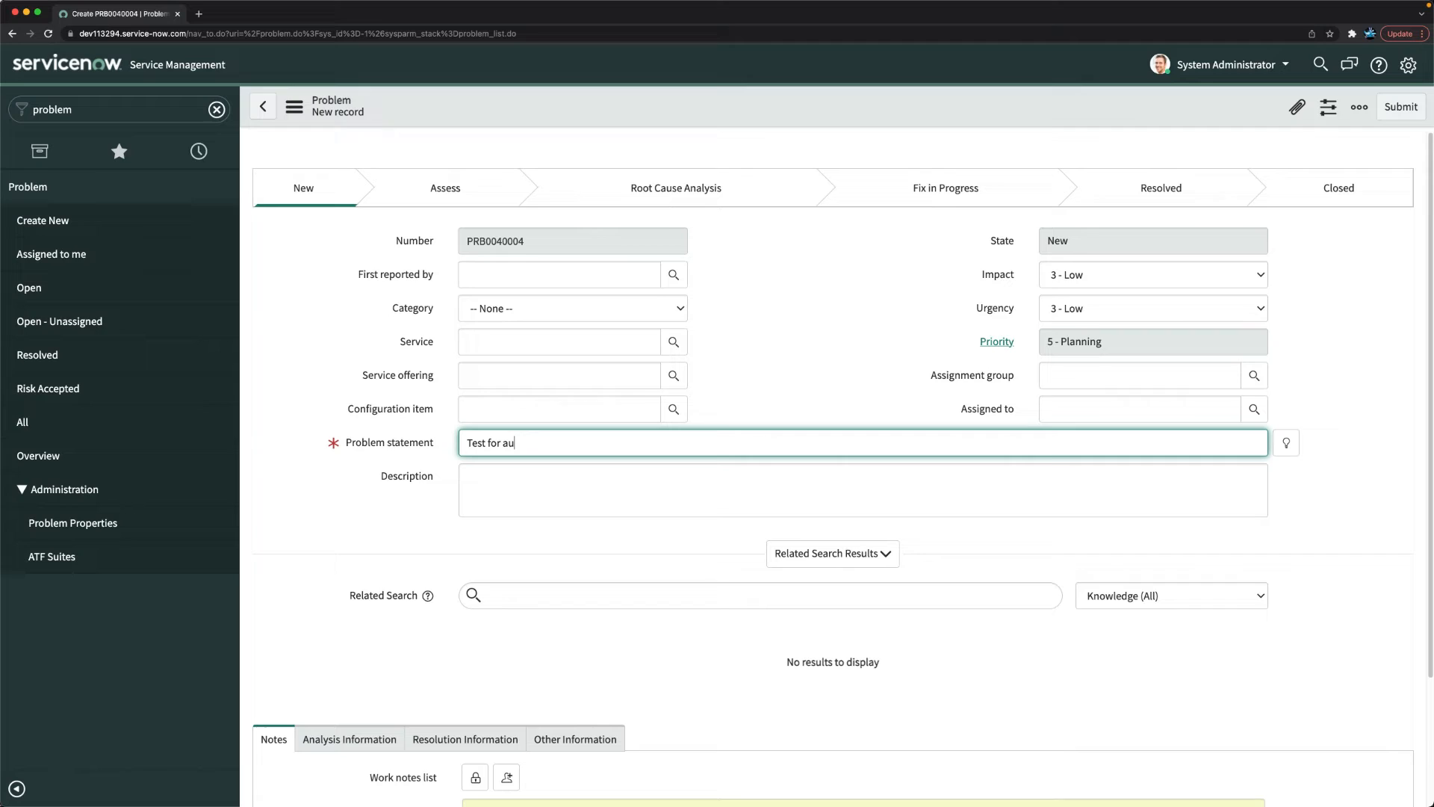
pyautogui.write('to assign')
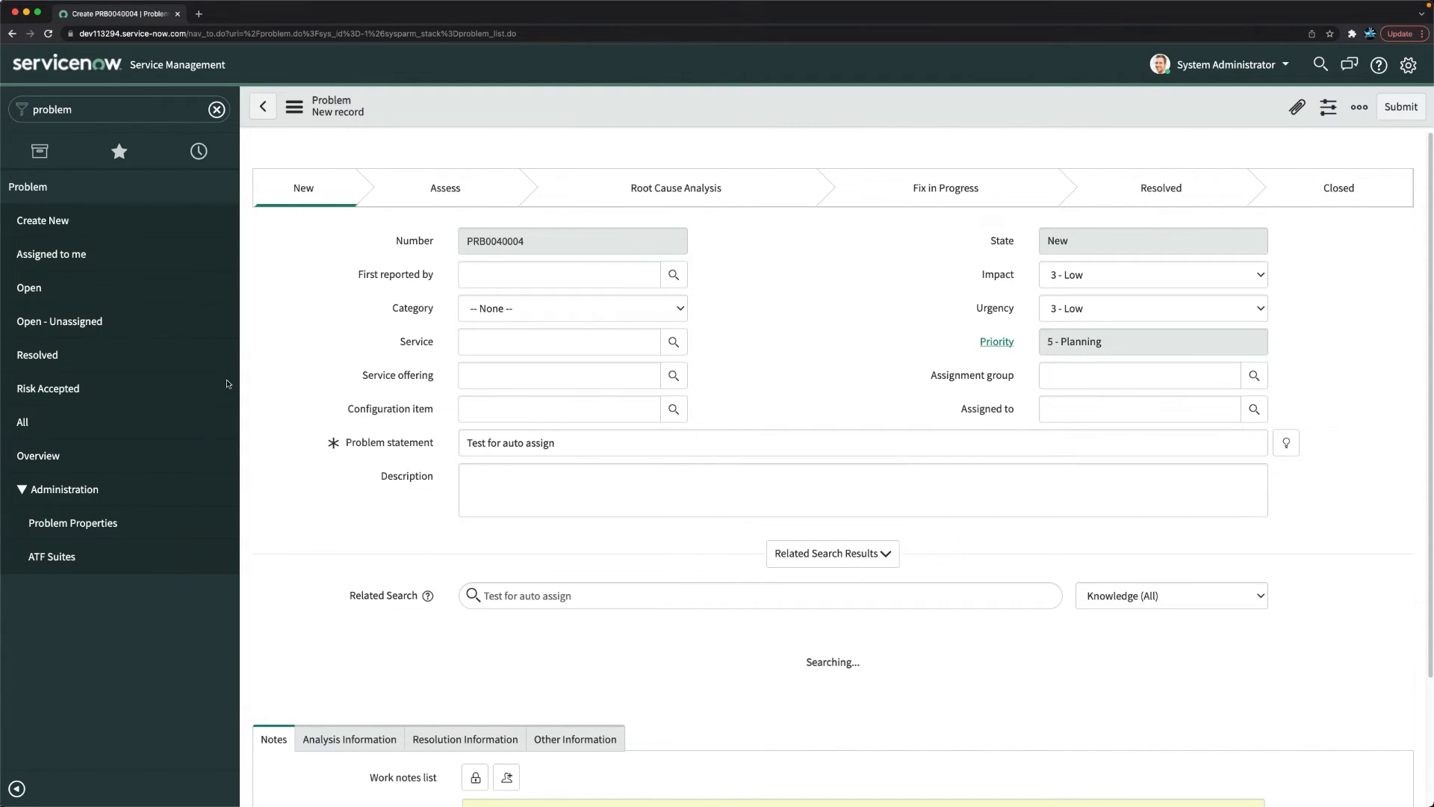
# - Set Configuration item to Email, save the problem, and see Assignment group auto-filled as Exchange Team
pyautogui.write('e')
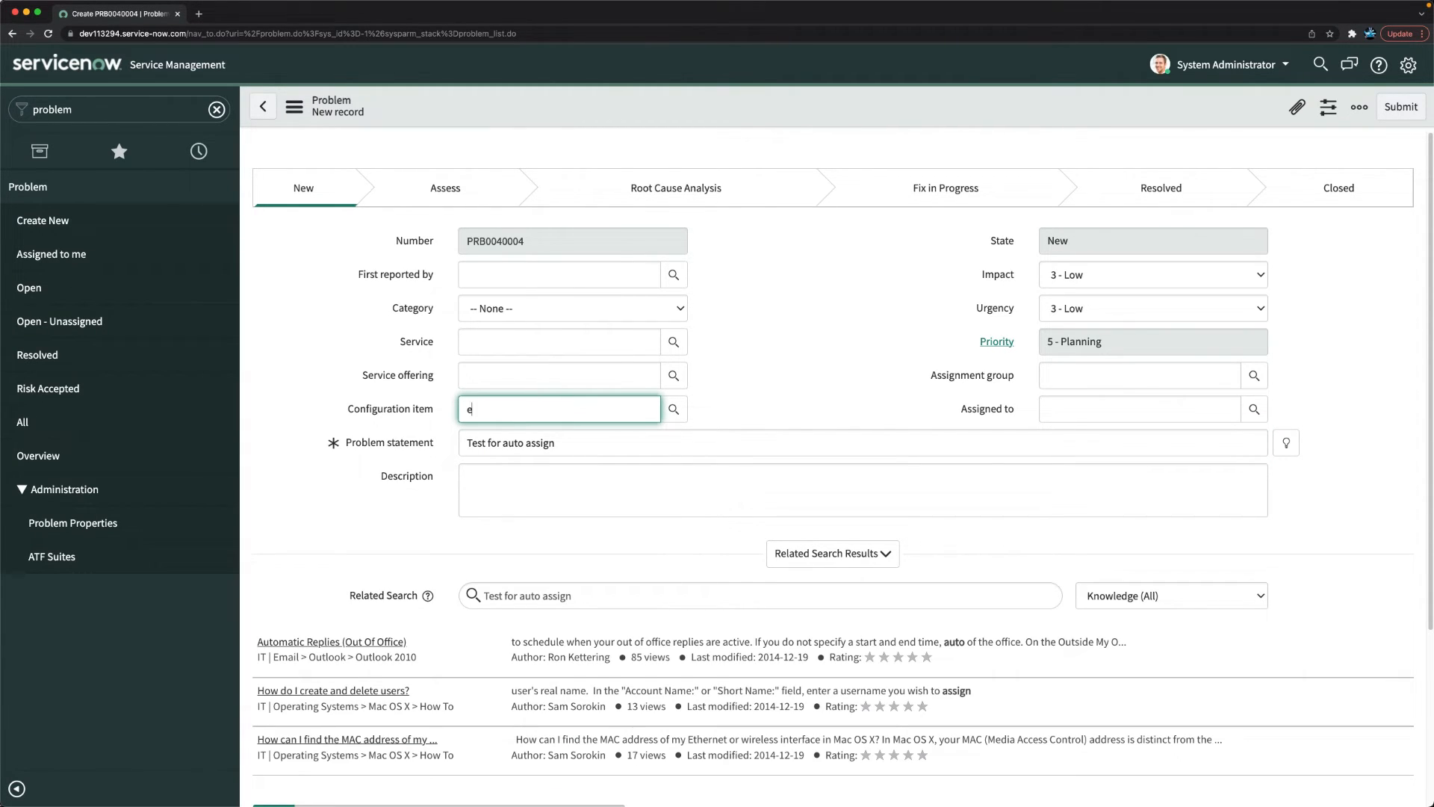
pyautogui.write('mail')
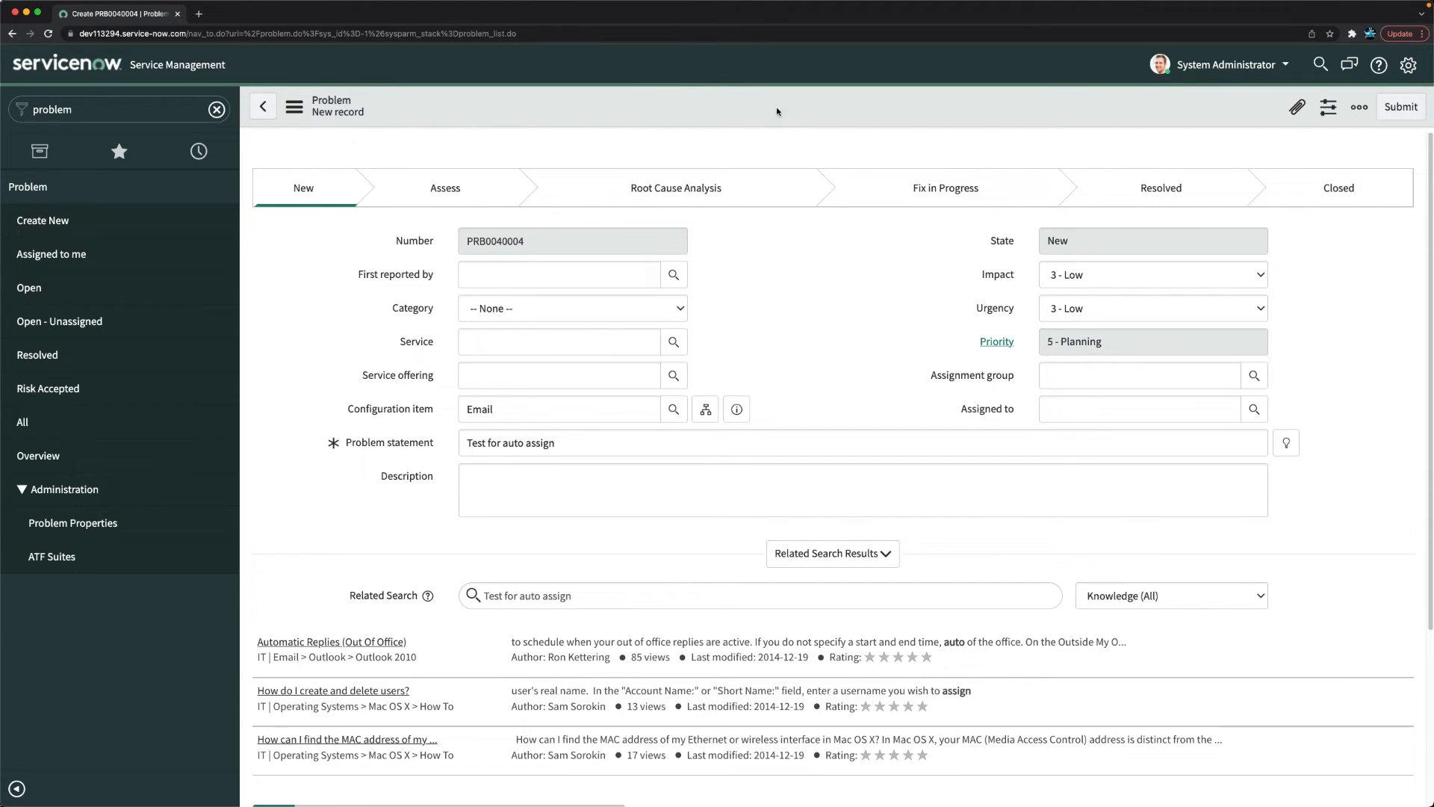
pyautogui.click(1359, 107)
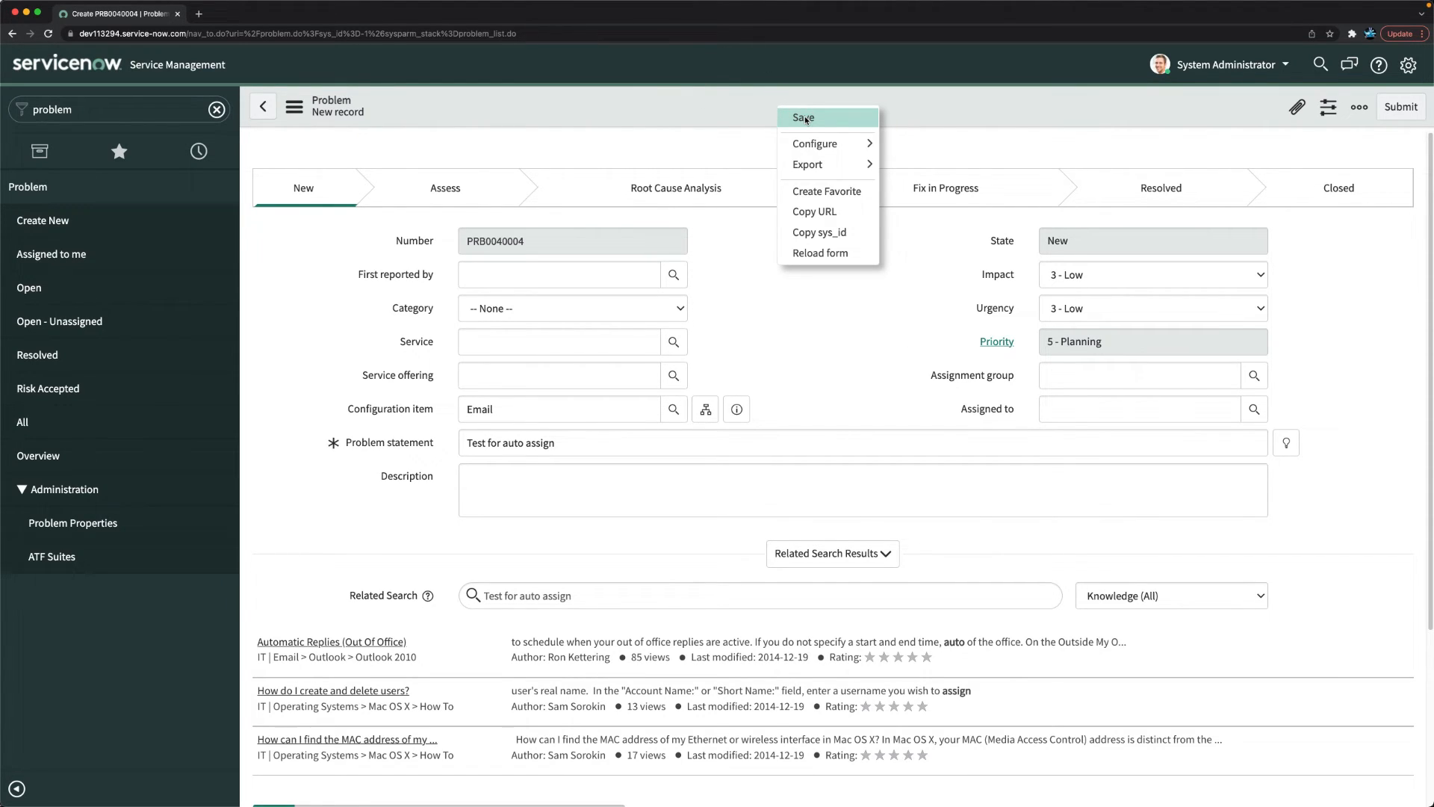
pyautogui.click(805, 120)
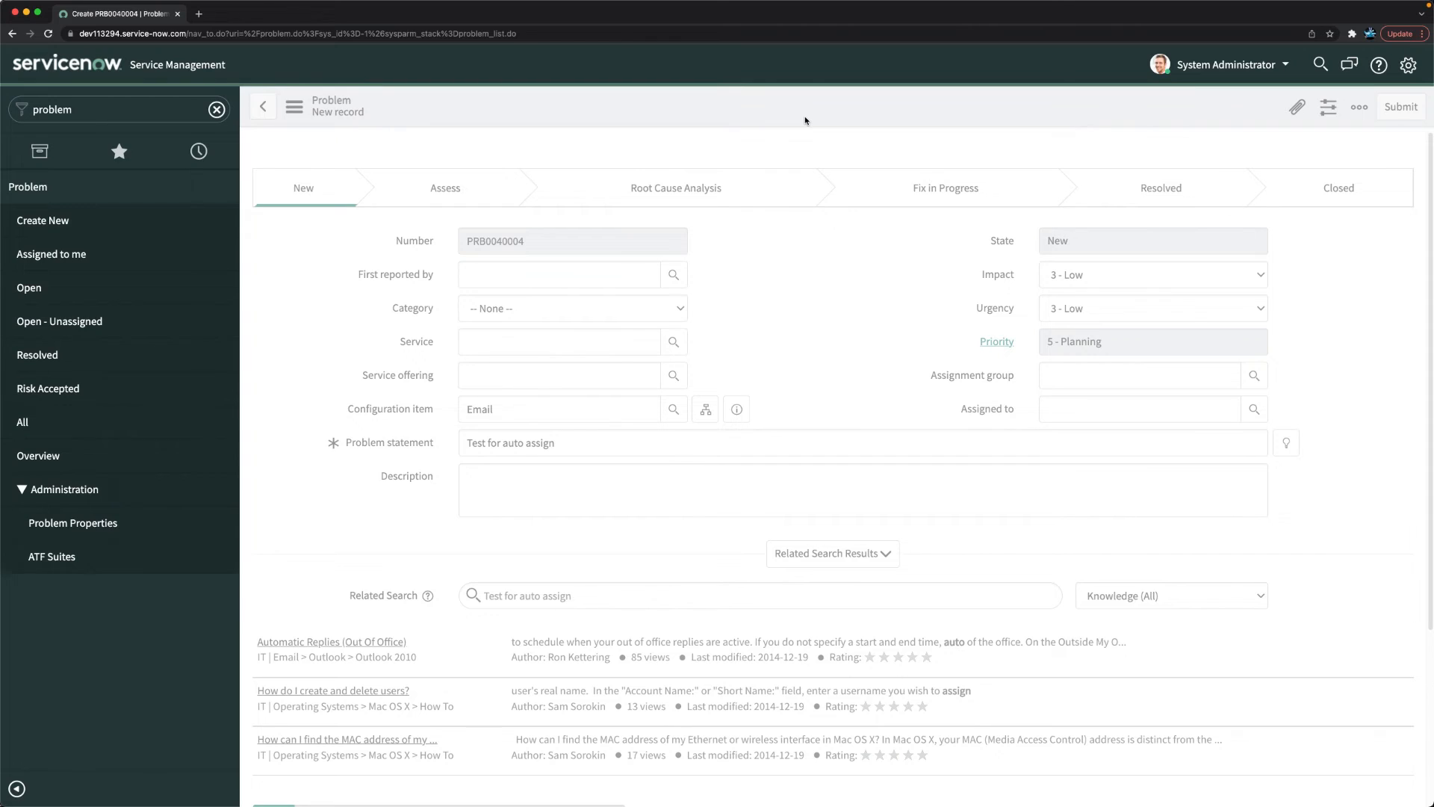
pyautogui.click(1400, 107)
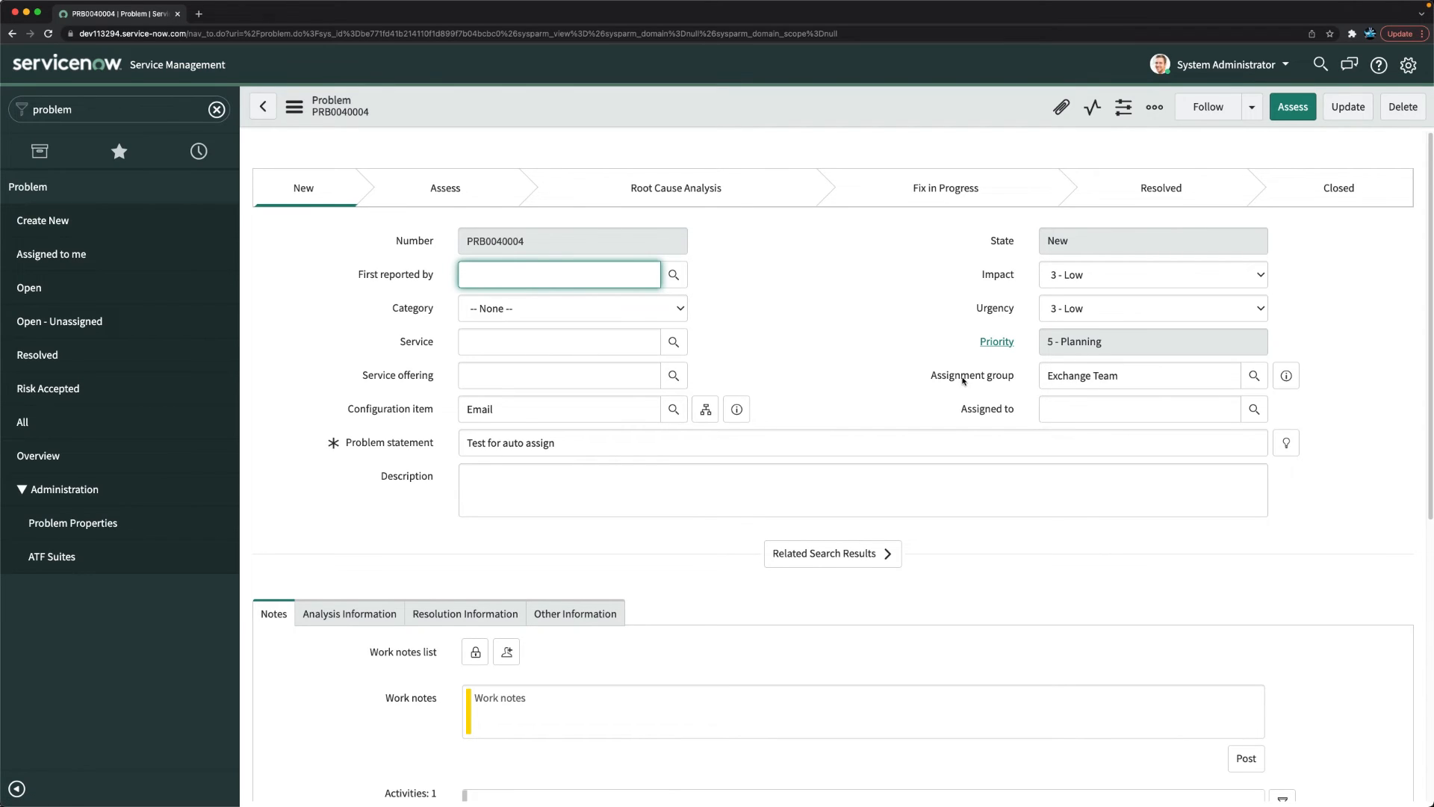
pyautogui.moveTo(1074, 373)
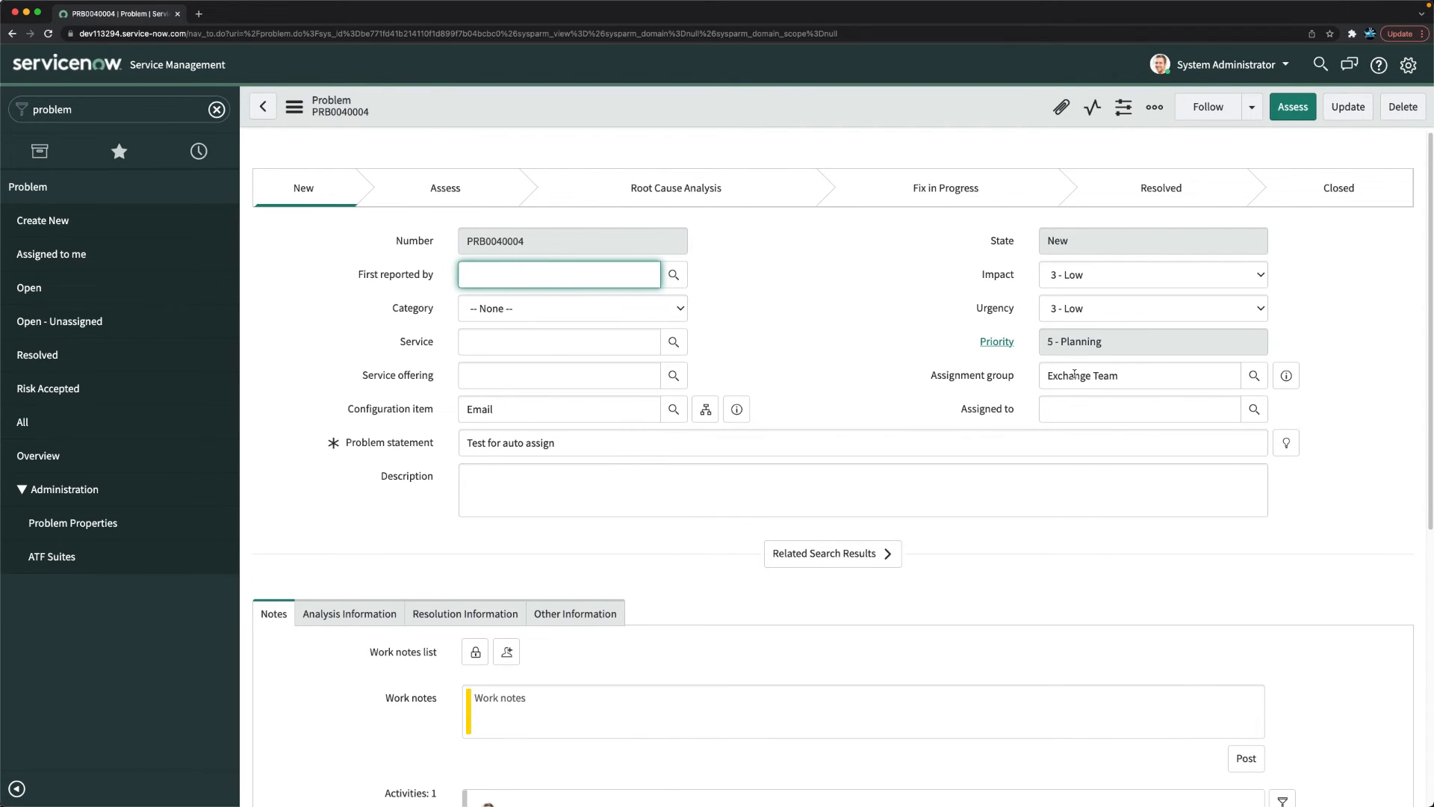
pyautogui.moveTo(1044, 540)
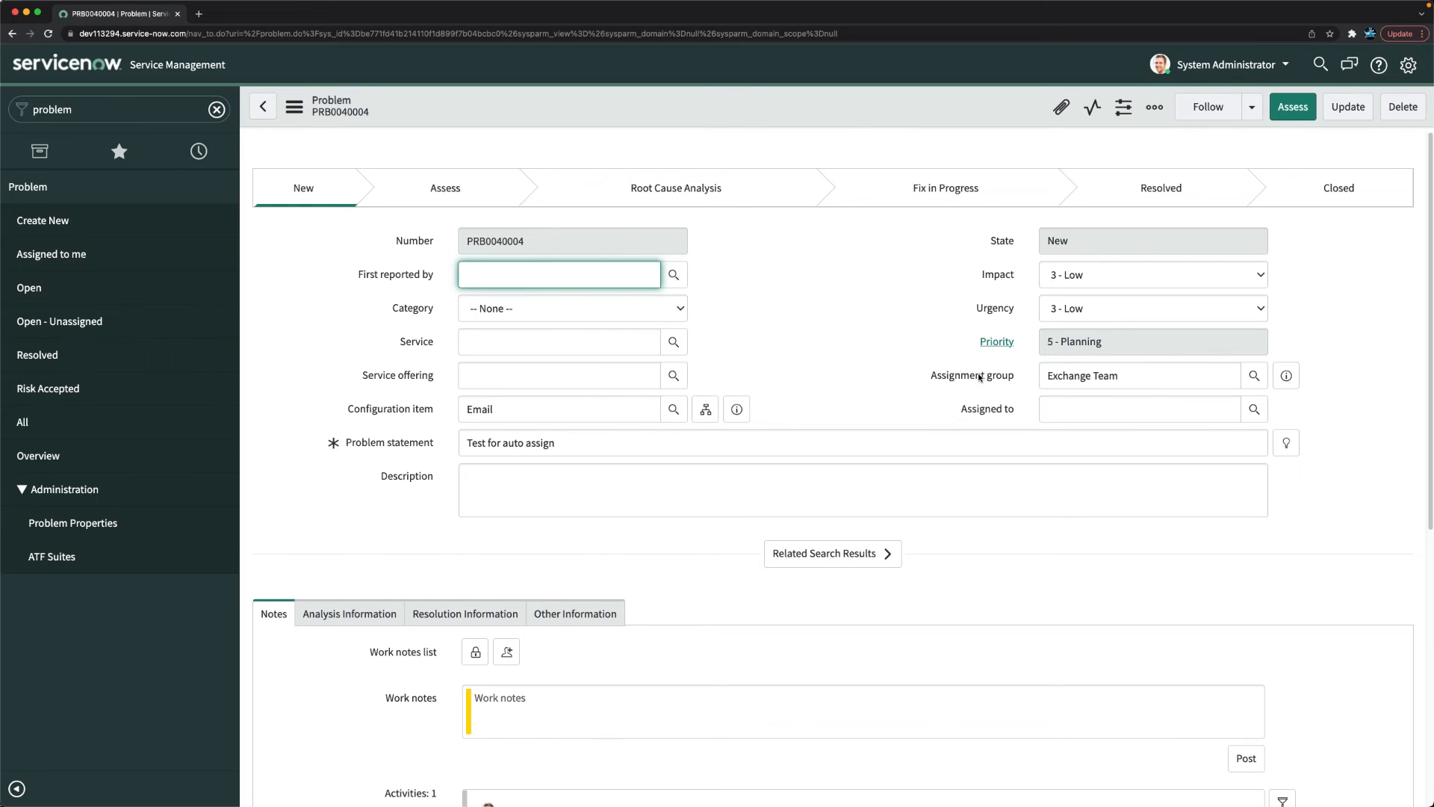
pyautogui.moveTo(478, 342)
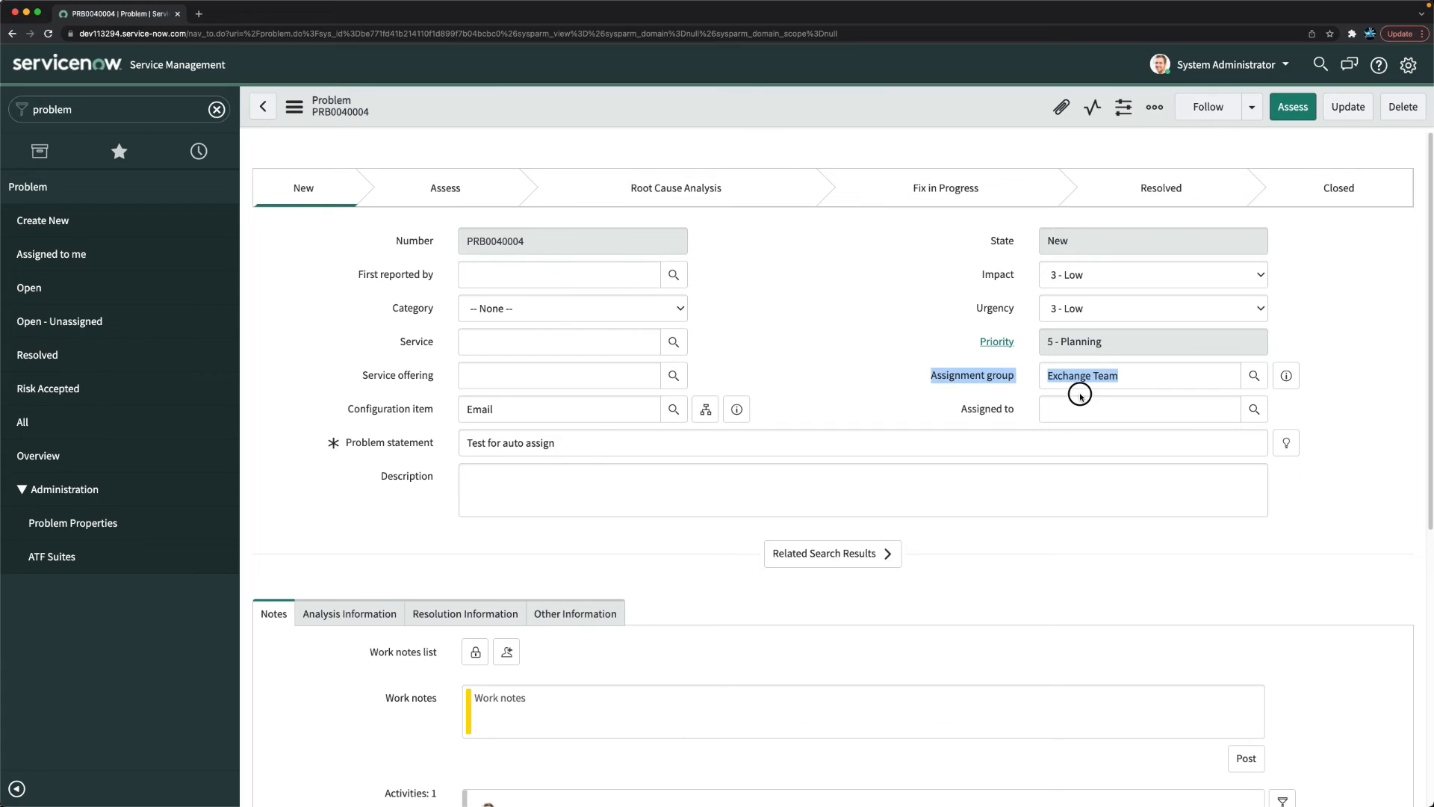
pyautogui.moveTo(1080, 397)
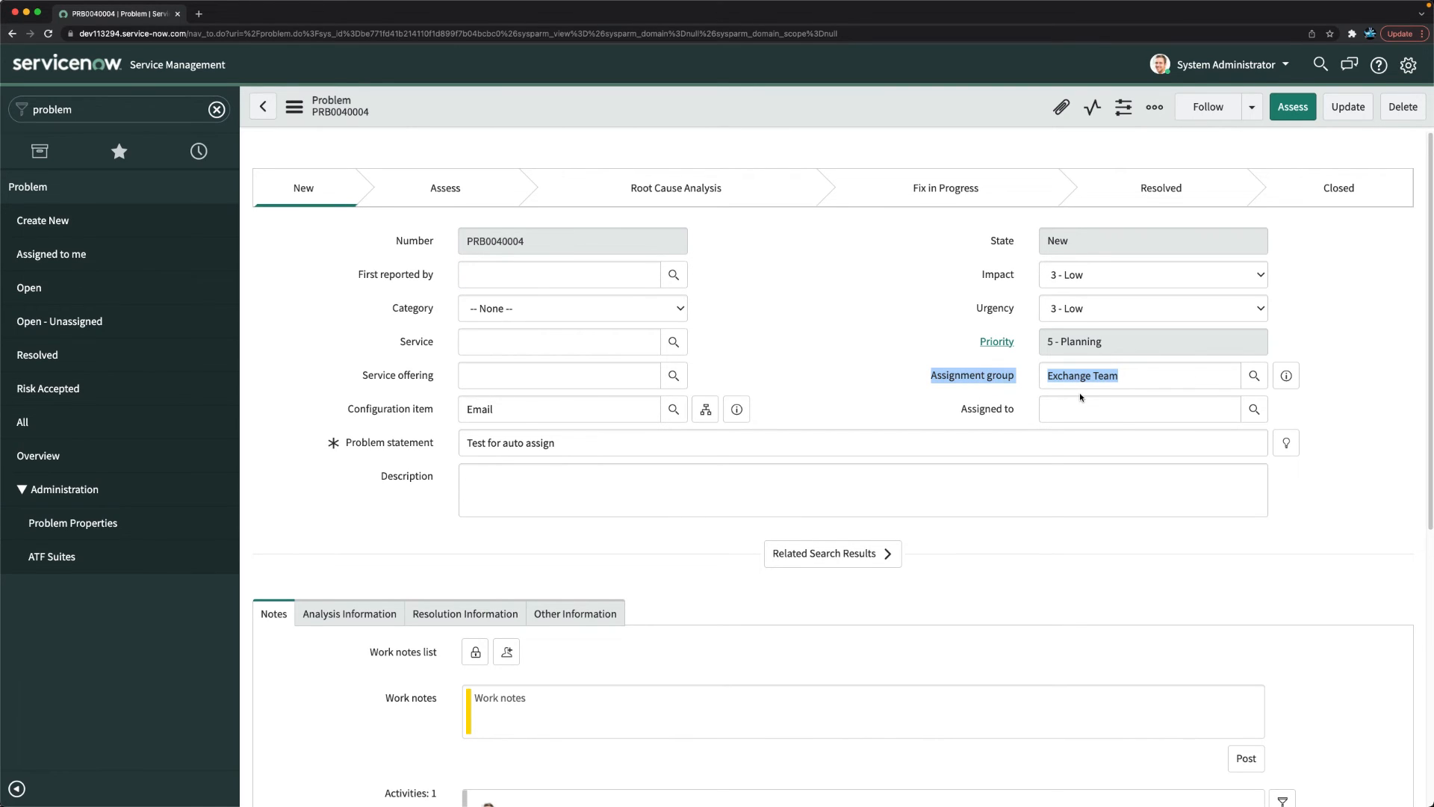